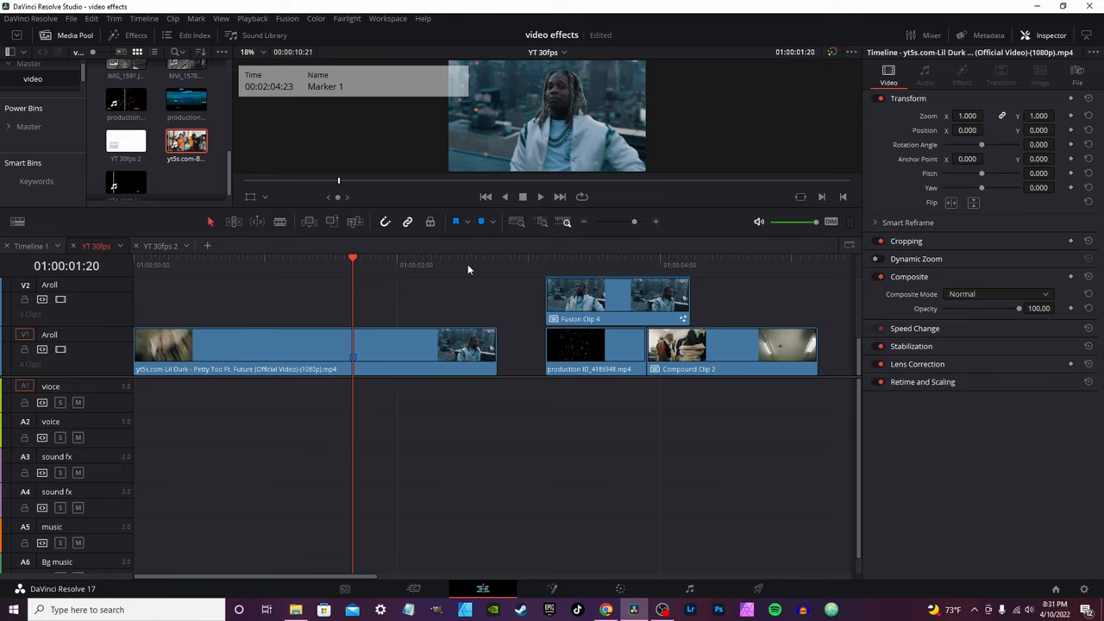
{"action": "mouse_move", "coordinate": [390, 280]}
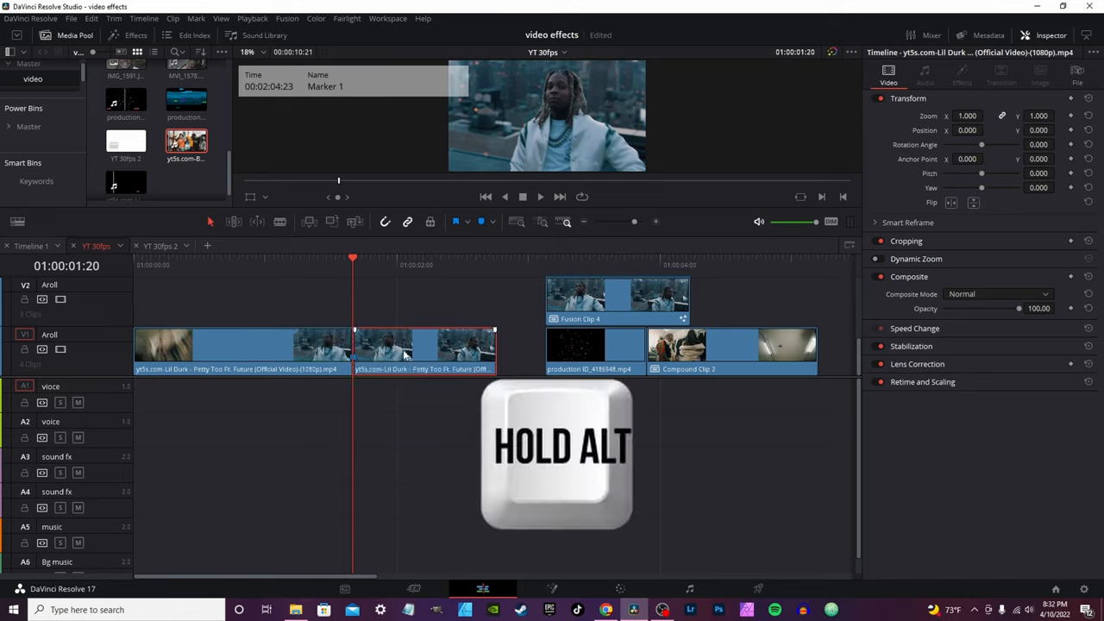
Move the playhead to the cut point for splitting the Aroll clip on V1
{"action": "left_click_drag", "start_coordinate": [425, 349], "coordinate": [425, 296]}
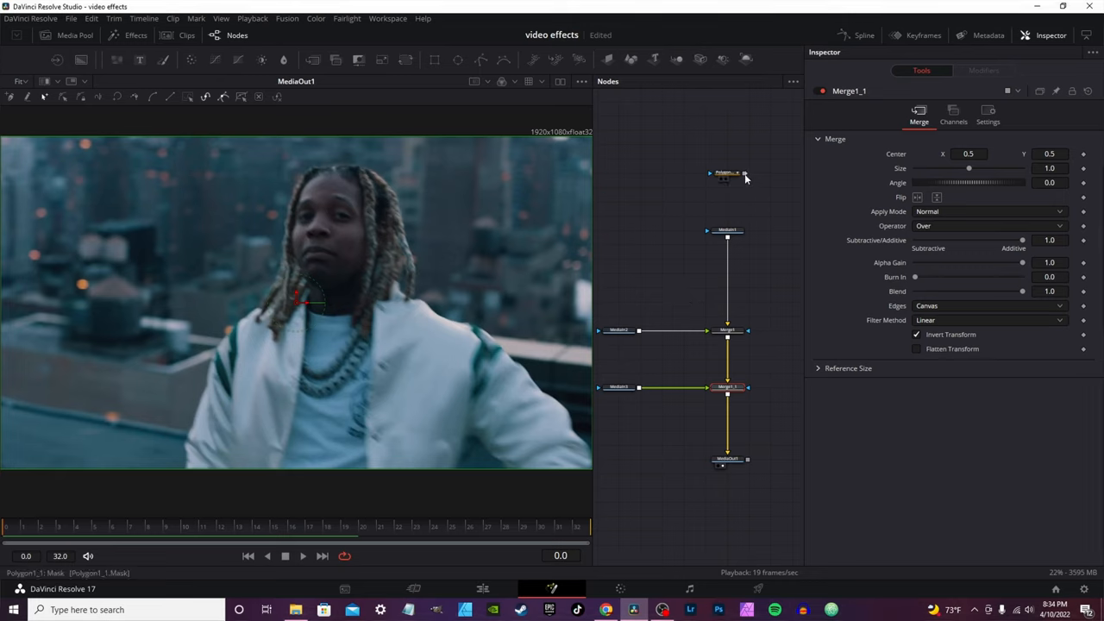
Connect the Polygon1_1 mask output to both Merge branches' mask inputs
{"action": "left_click_drag", "start_coordinate": [744, 173], "coordinate": [612, 331]}
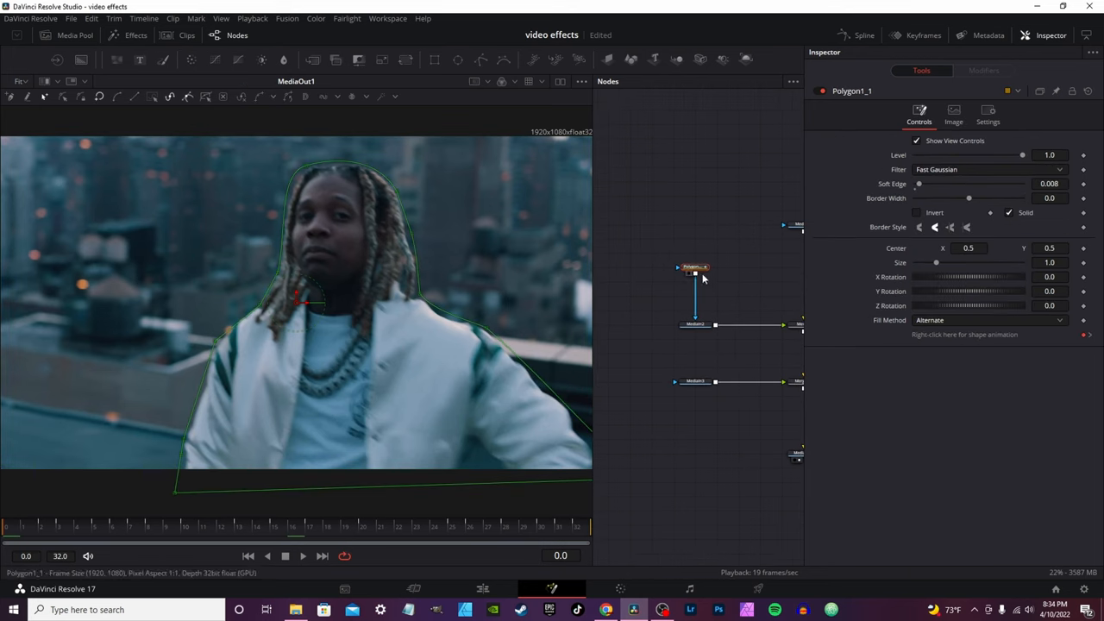
{"action": "left_click_drag", "start_coordinate": [694, 269], "coordinate": [630, 325]}
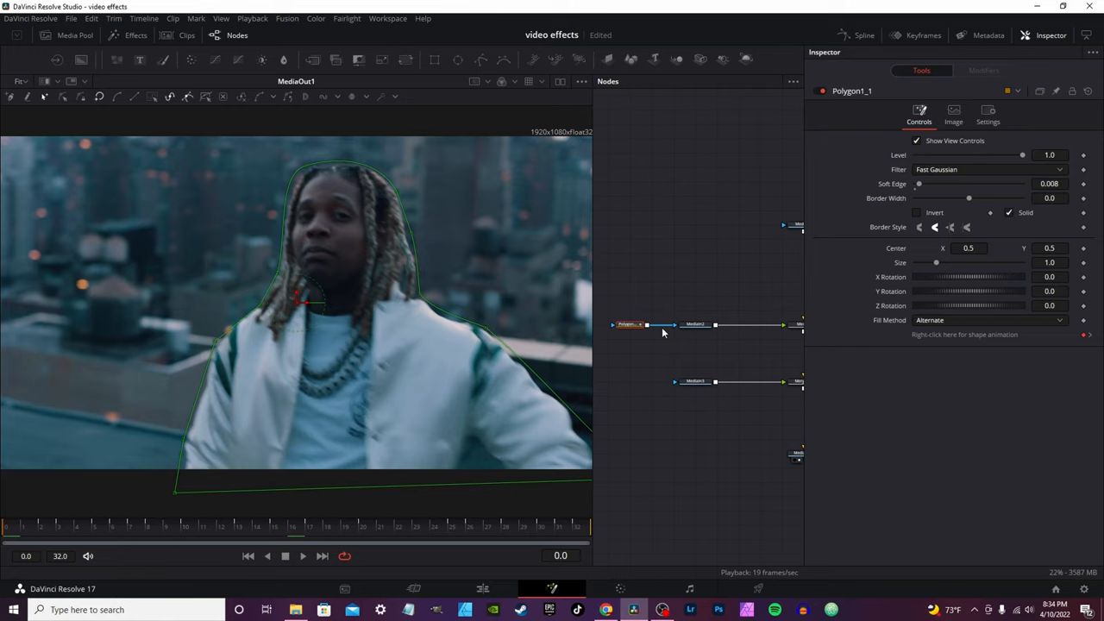
{"action": "mouse_move", "coordinate": [625, 328]}
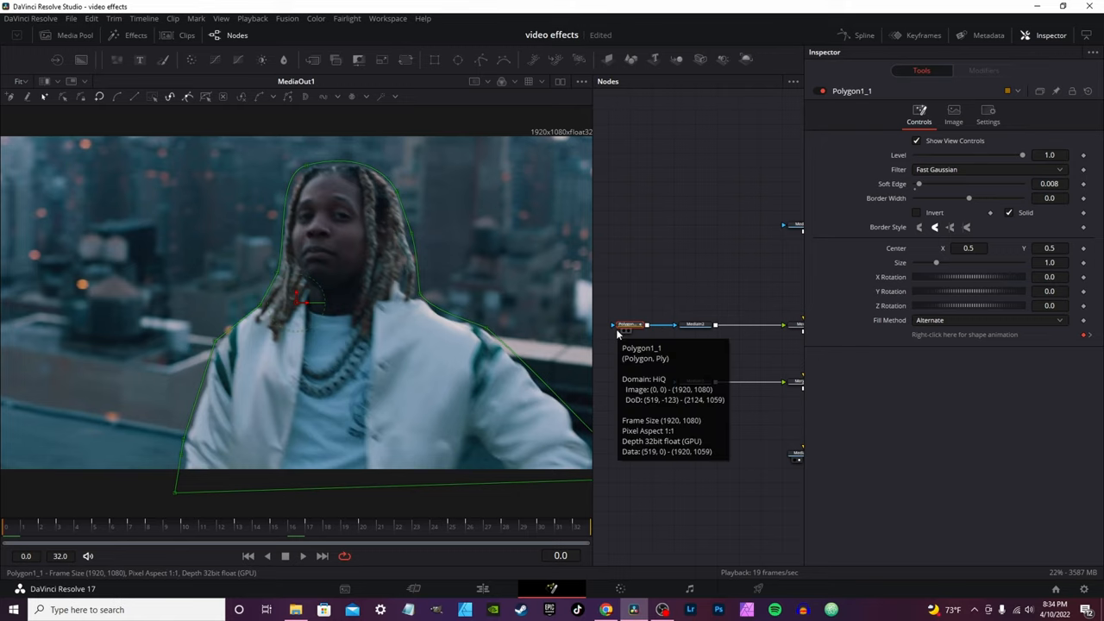
{"action": "mouse_move", "coordinate": [654, 325]}
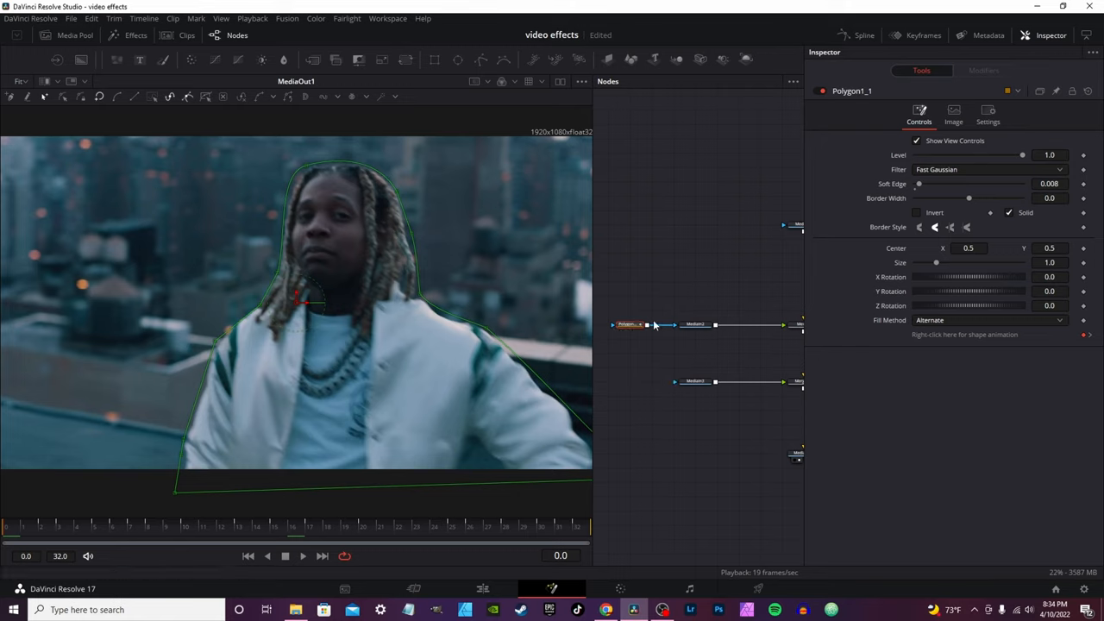
{"action": "left_click_drag", "start_coordinate": [649, 325], "coordinate": [675, 386]}
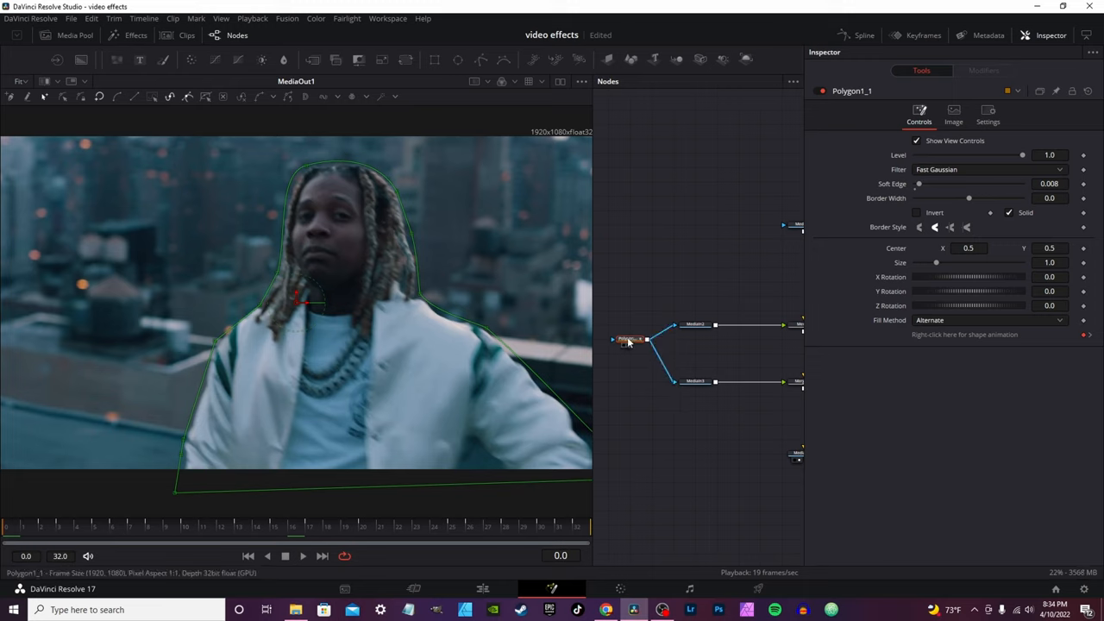
{"action": "left_click", "coordinate": [698, 382]}
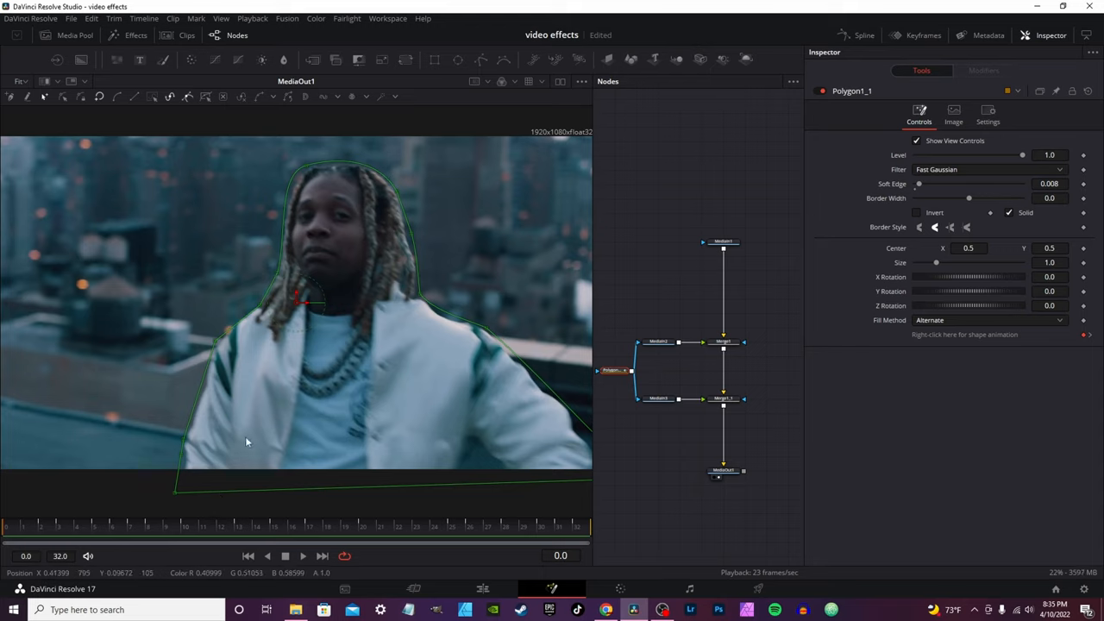
{"action": "mouse_move", "coordinate": [548, 305]}
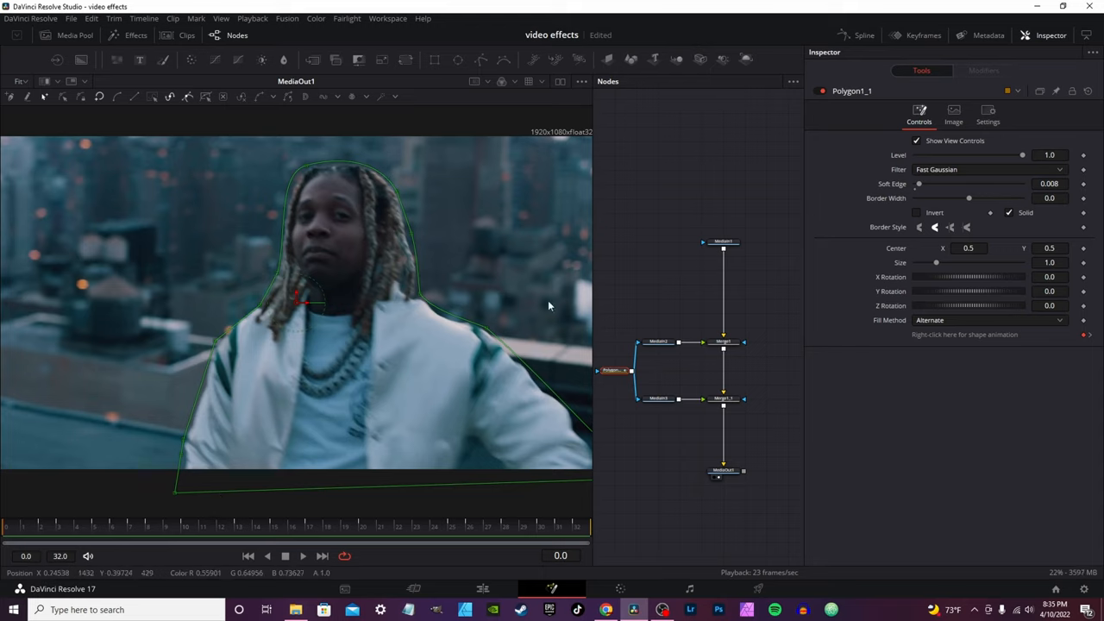
Keyframe Merge1's Center so the duplicate slides left, then returns to Center X 0.5
{"action": "left_click", "coordinate": [723, 341]}
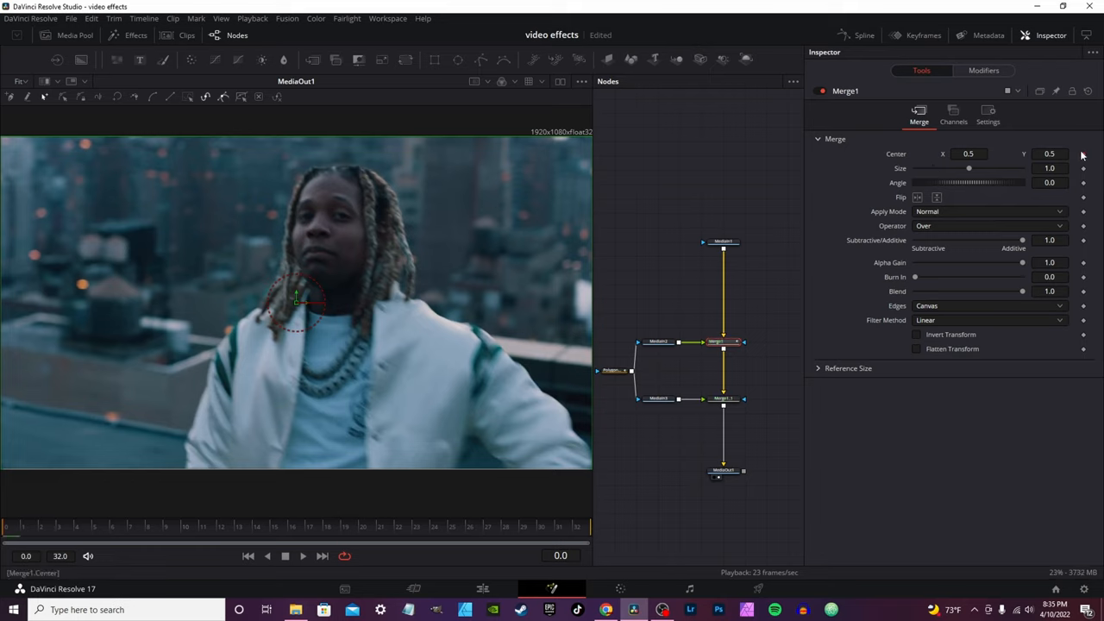
{"action": "mouse_move", "coordinate": [1085, 152]}
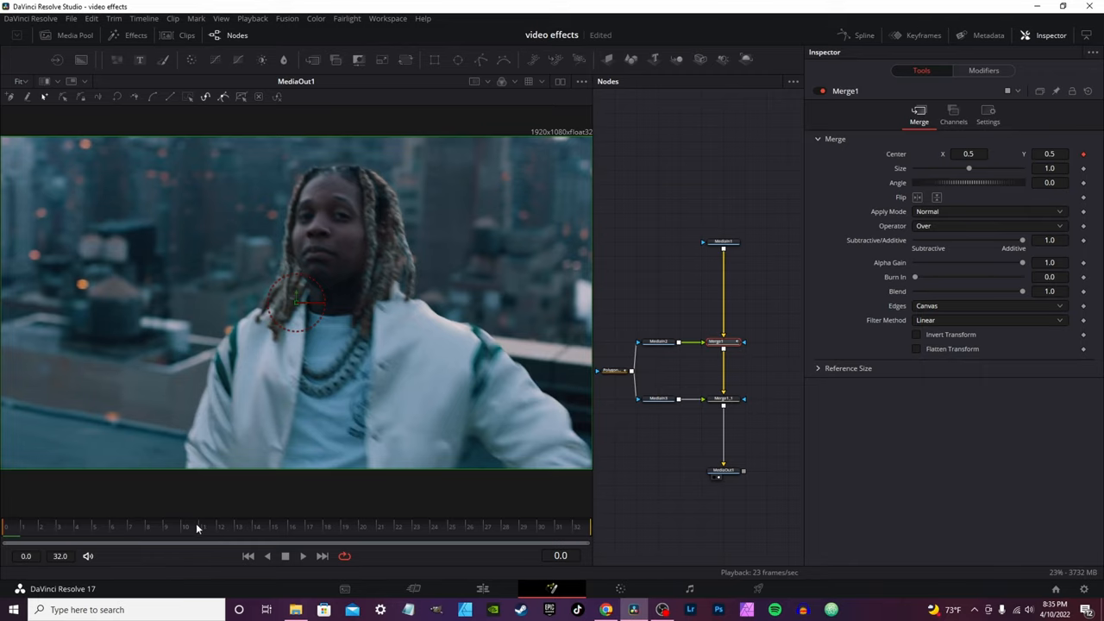
{"action": "mouse_move", "coordinate": [252, 528]}
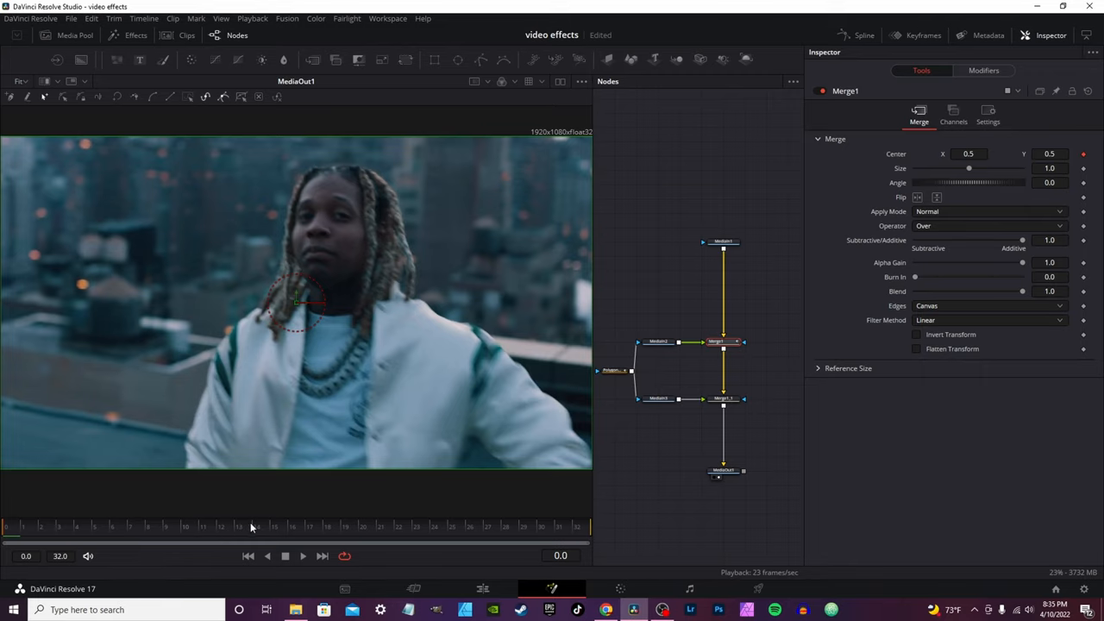
{"action": "left_click", "coordinate": [256, 528]}
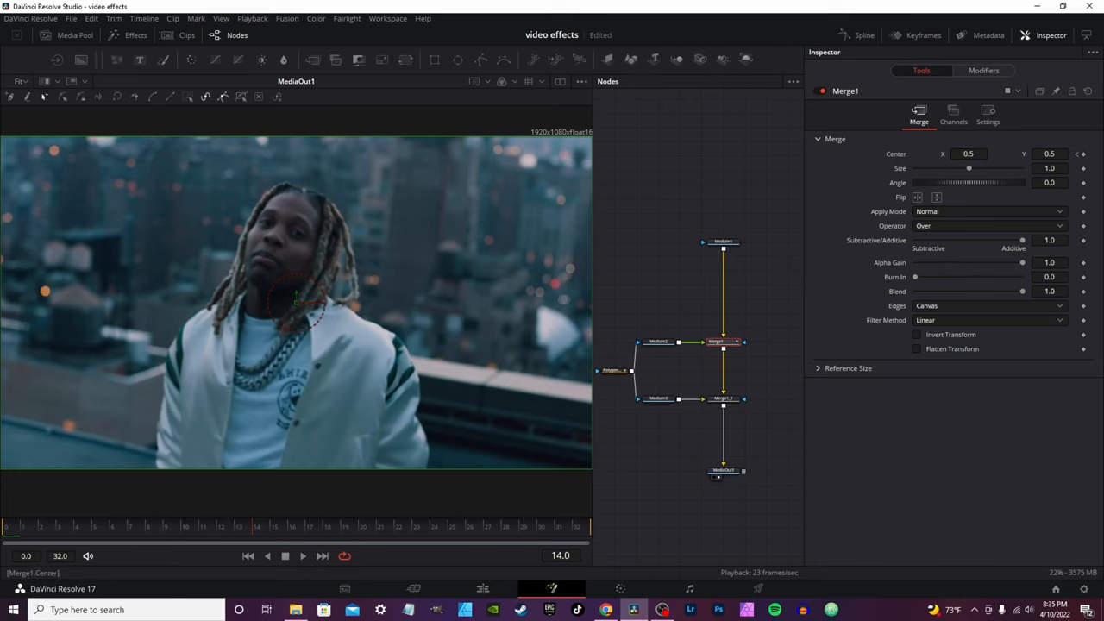
{"action": "left_click_drag", "start_coordinate": [297, 302], "coordinate": [95, 302]}
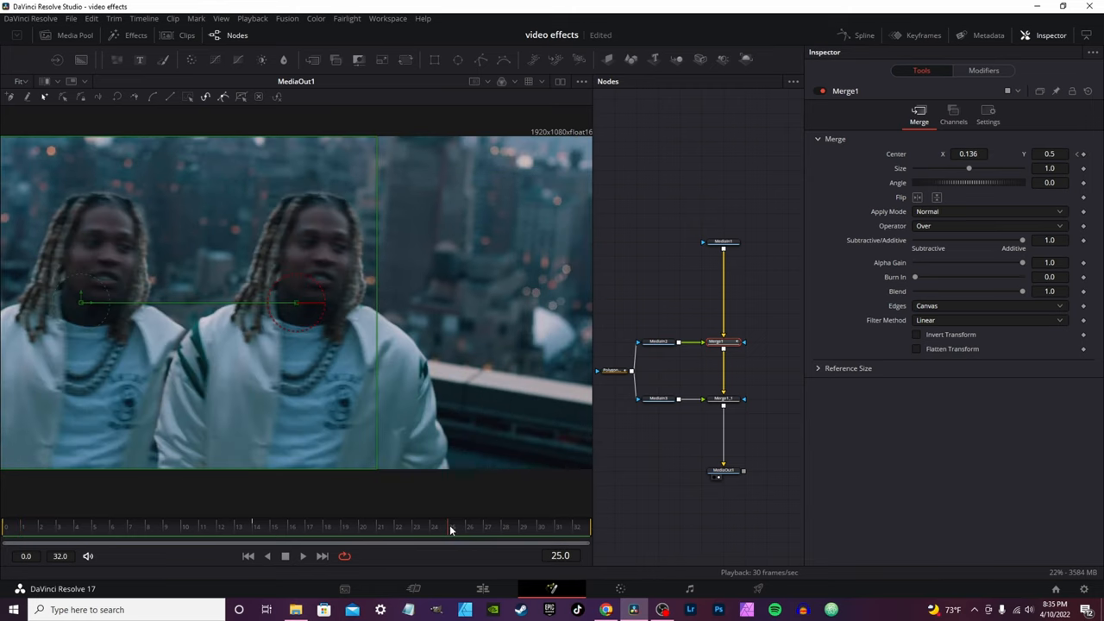
{"action": "left_click", "coordinate": [1091, 155]}
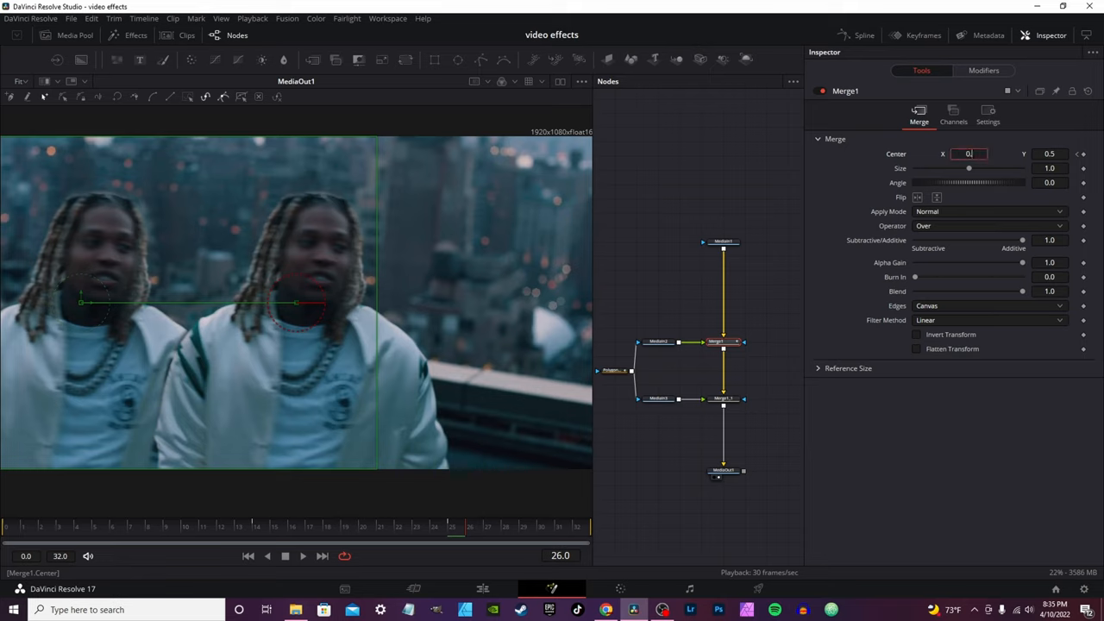
{"action": "type", "text": "0.5"}
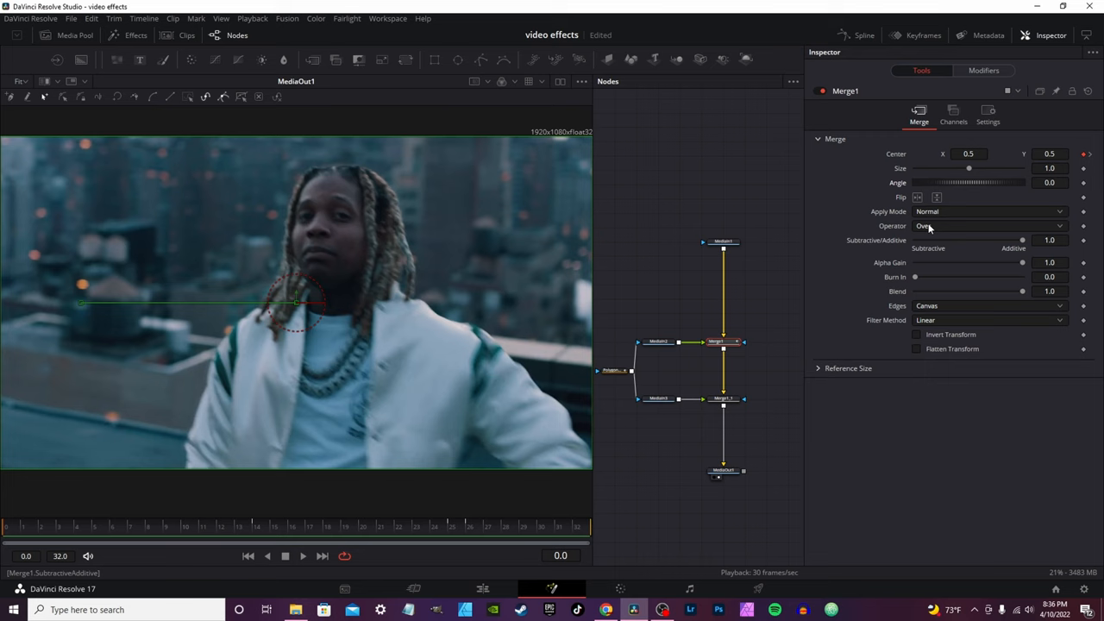
{"action": "mouse_move", "coordinate": [864, 34]}
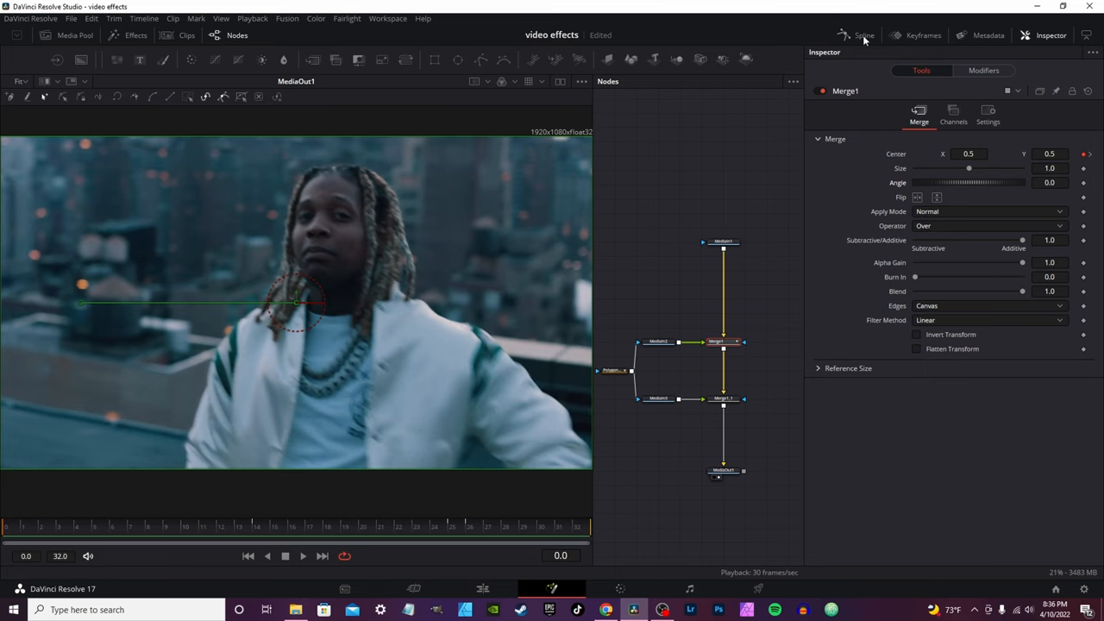
Enable Motion Blur in Merge1's Settings so the sliding duplicate blurs while moving
{"action": "left_click", "coordinate": [863, 35]}
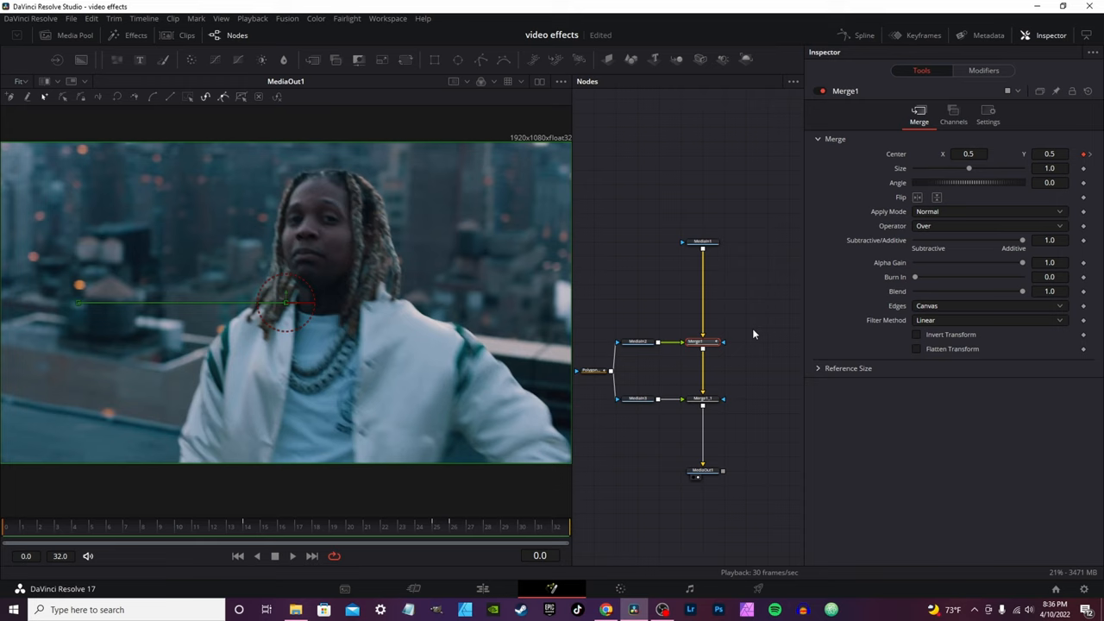
{"action": "left_click", "coordinate": [987, 111]}
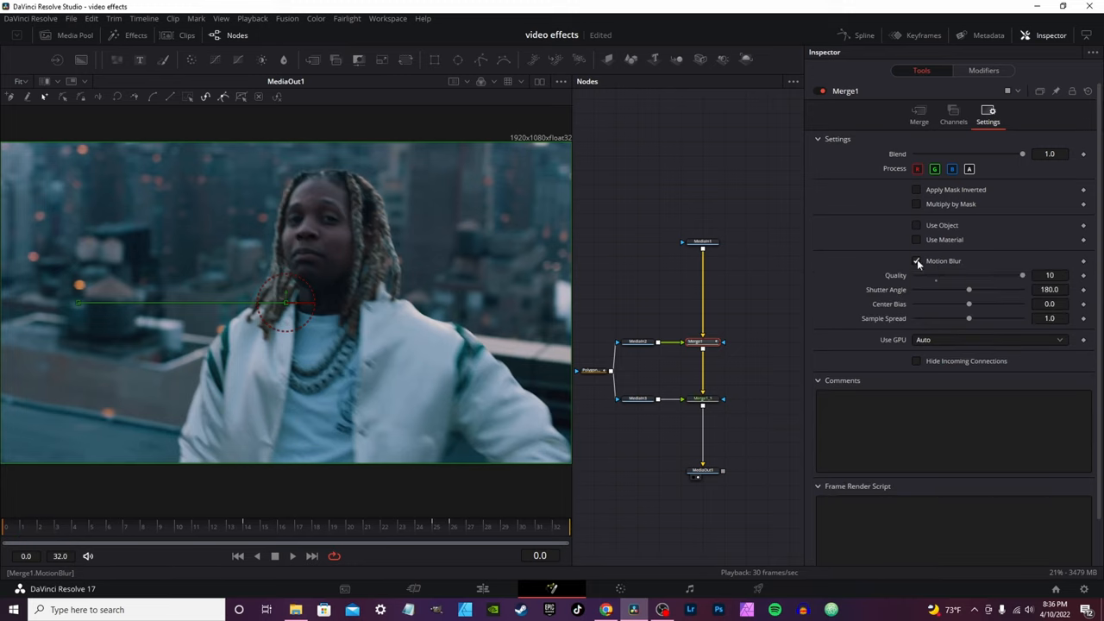
{"action": "left_click", "coordinate": [916, 261]}
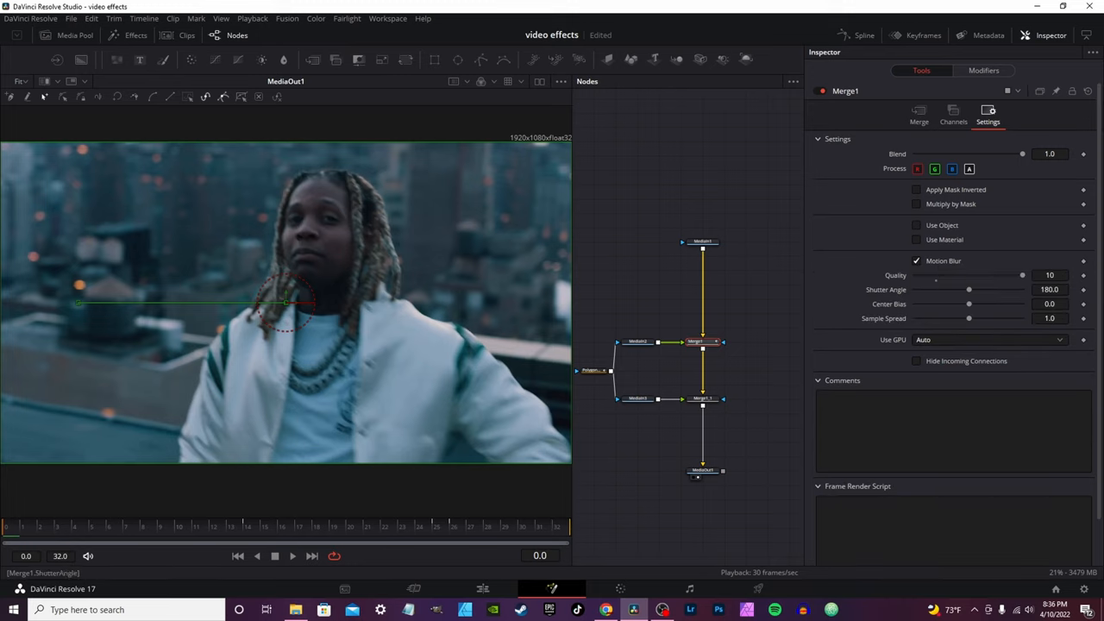
{"action": "mouse_move", "coordinate": [45, 528]}
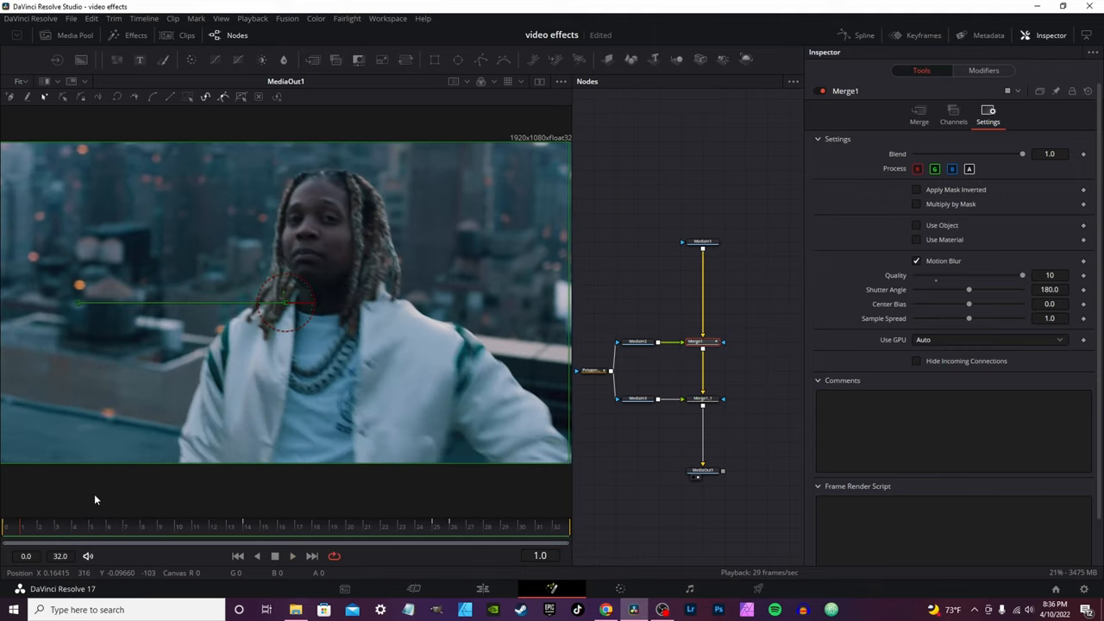
{"action": "left_click", "coordinate": [697, 342]}
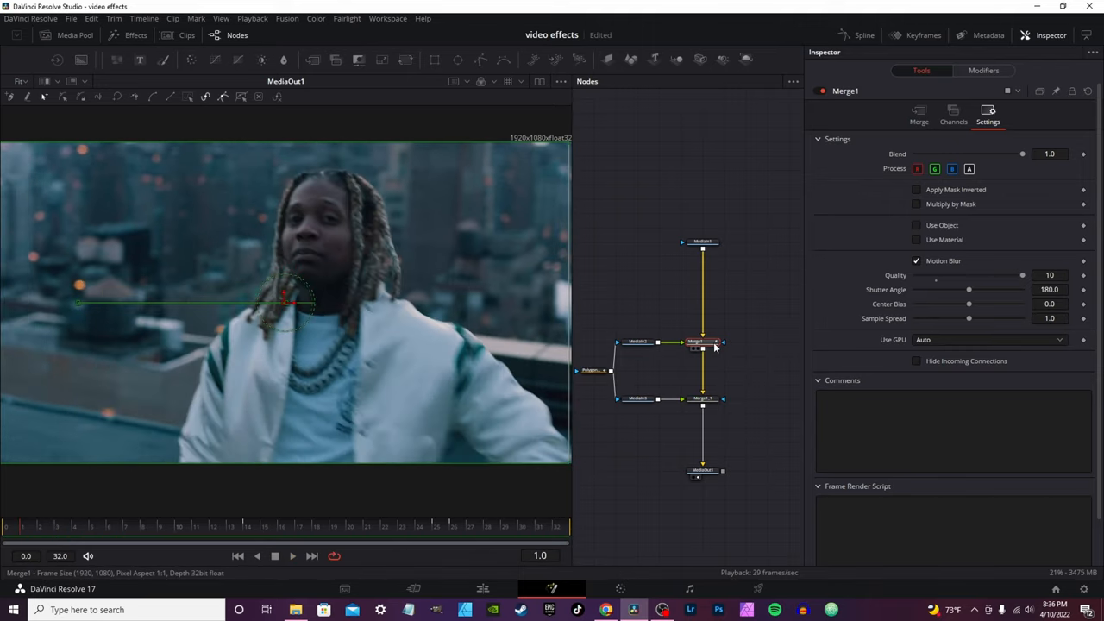
Connect the Polygon outline to Merge1_1's mask input and review the merge settings
{"action": "key", "text": "ctrl+c"}
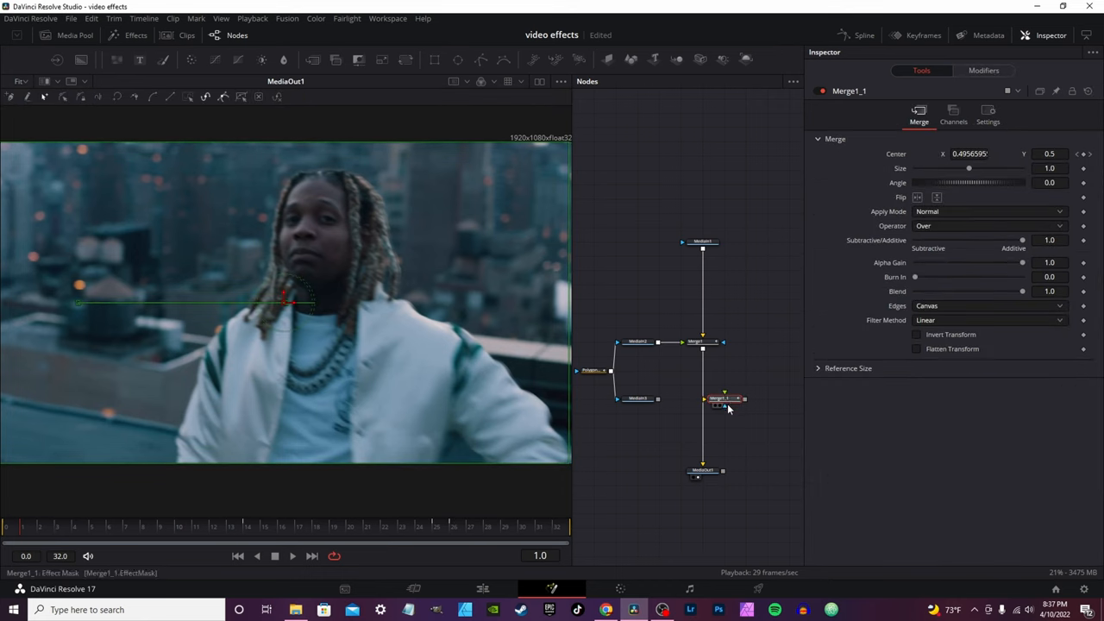
{"action": "left_click_drag", "start_coordinate": [729, 399], "coordinate": [676, 398]}
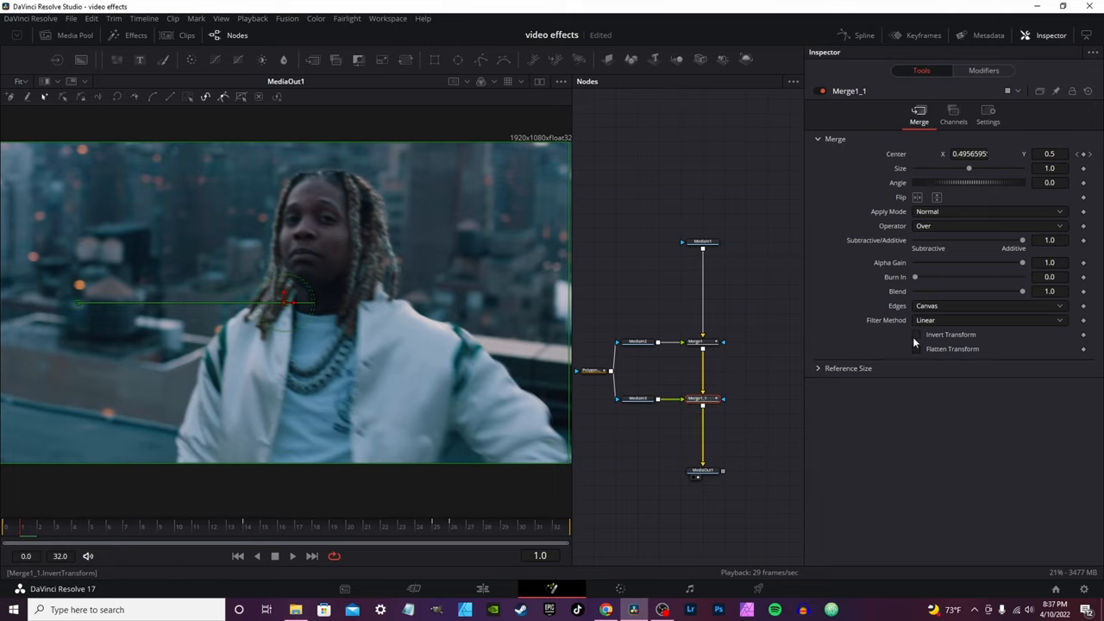
{"action": "left_click", "coordinate": [916, 335]}
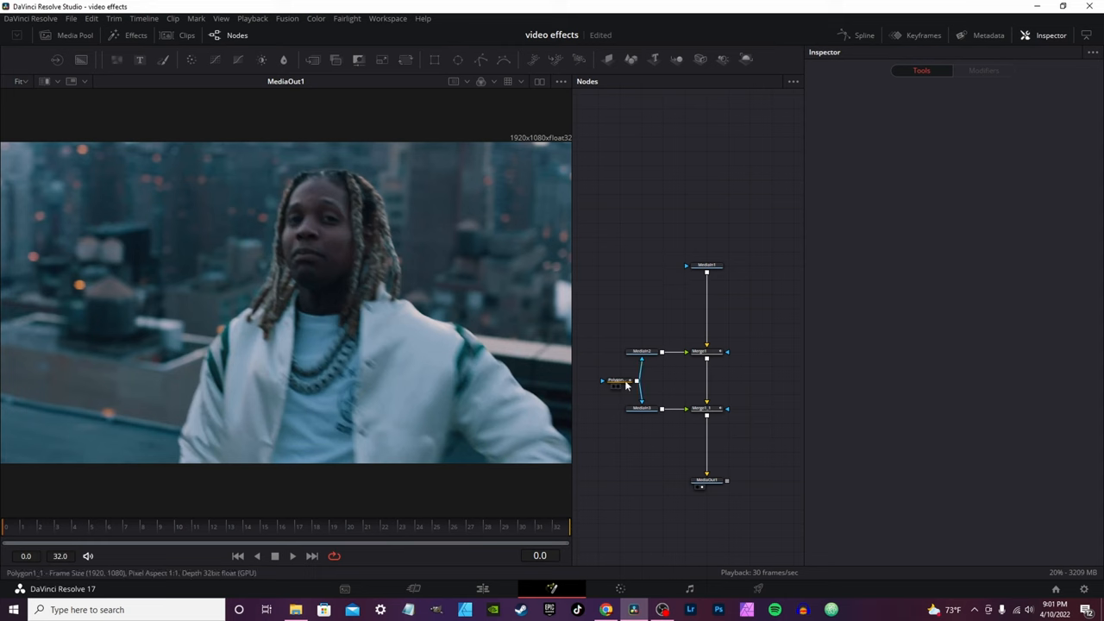
Copy and paste a duplicate of the subject's Polygon outline node
{"action": "key", "text": "ctrl+c"}
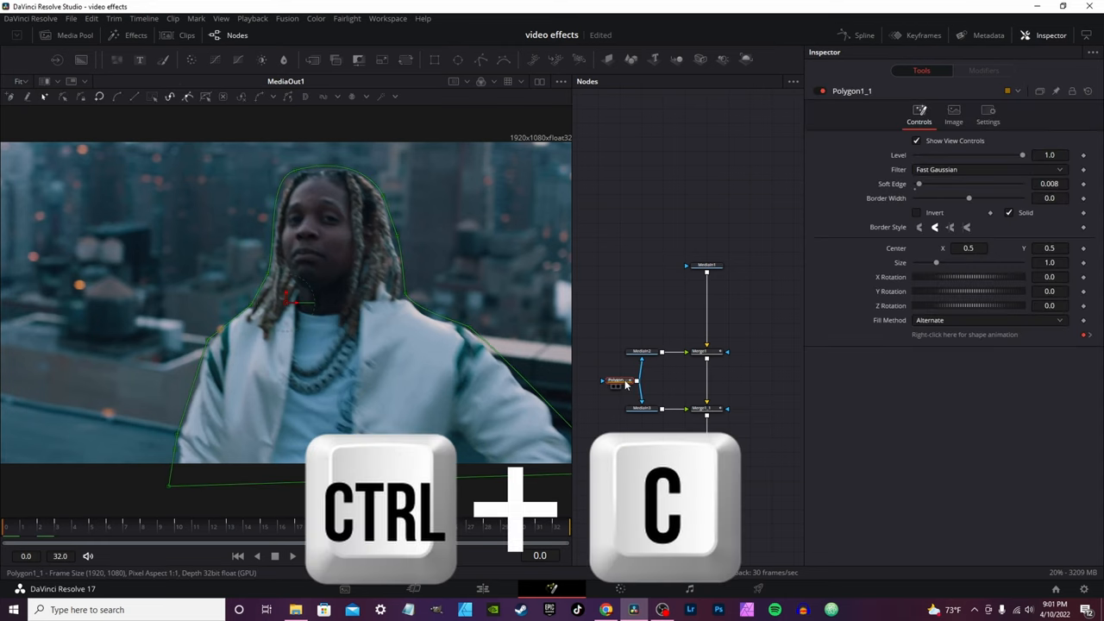
{"action": "key", "text": "ctrl+v"}
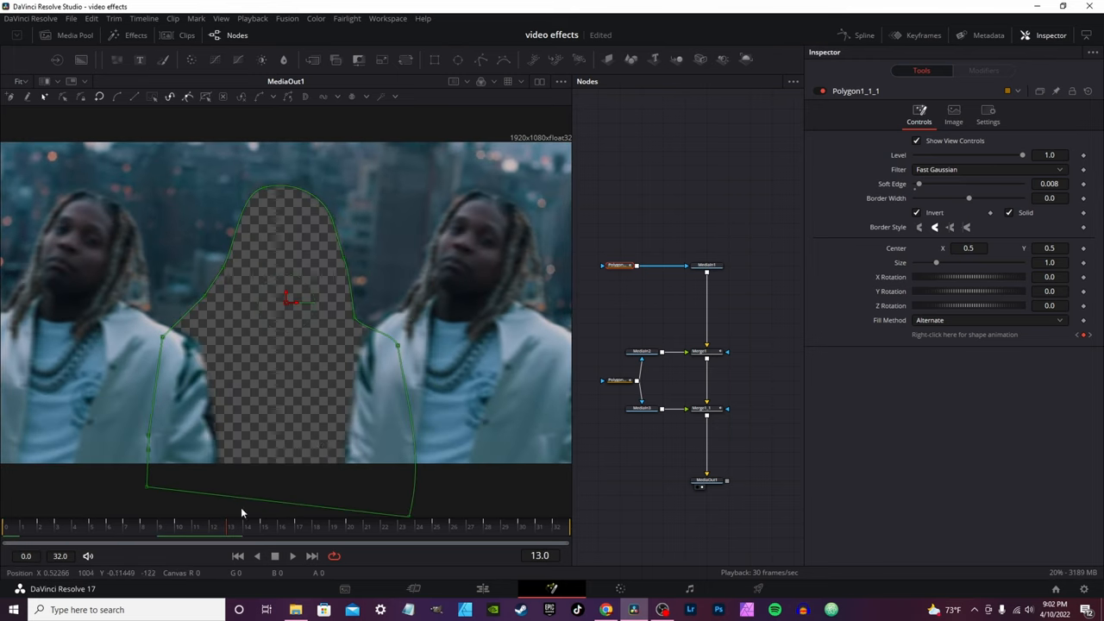
{"action": "mouse_move", "coordinate": [101, 210]}
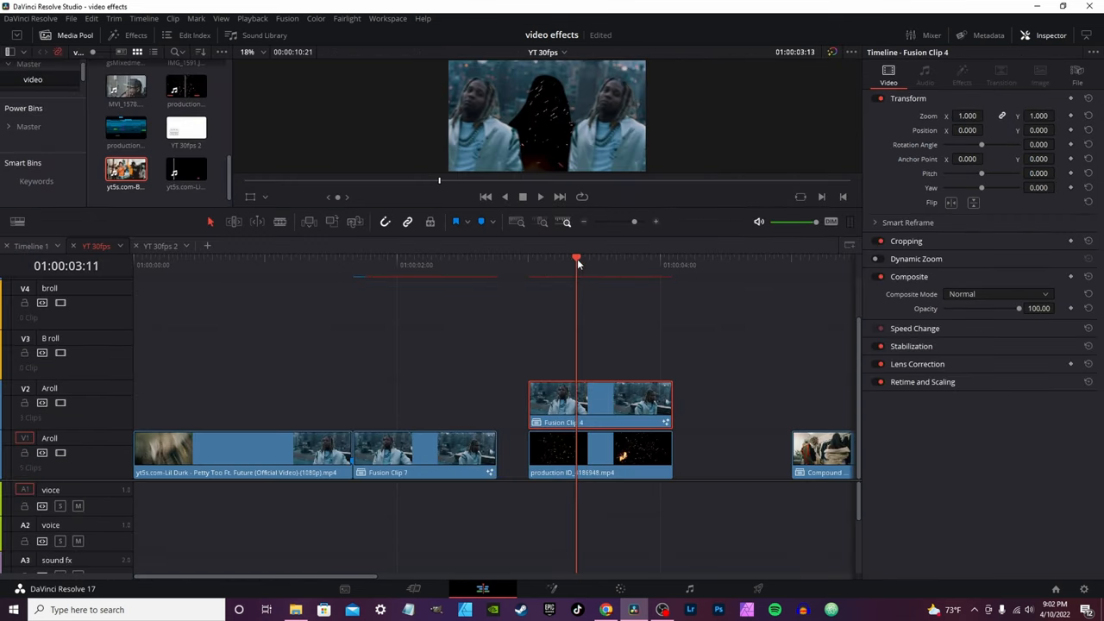
Select the V1 clip and reopen Fusion Clip 4's node graph
{"action": "left_click", "coordinate": [600, 455]}
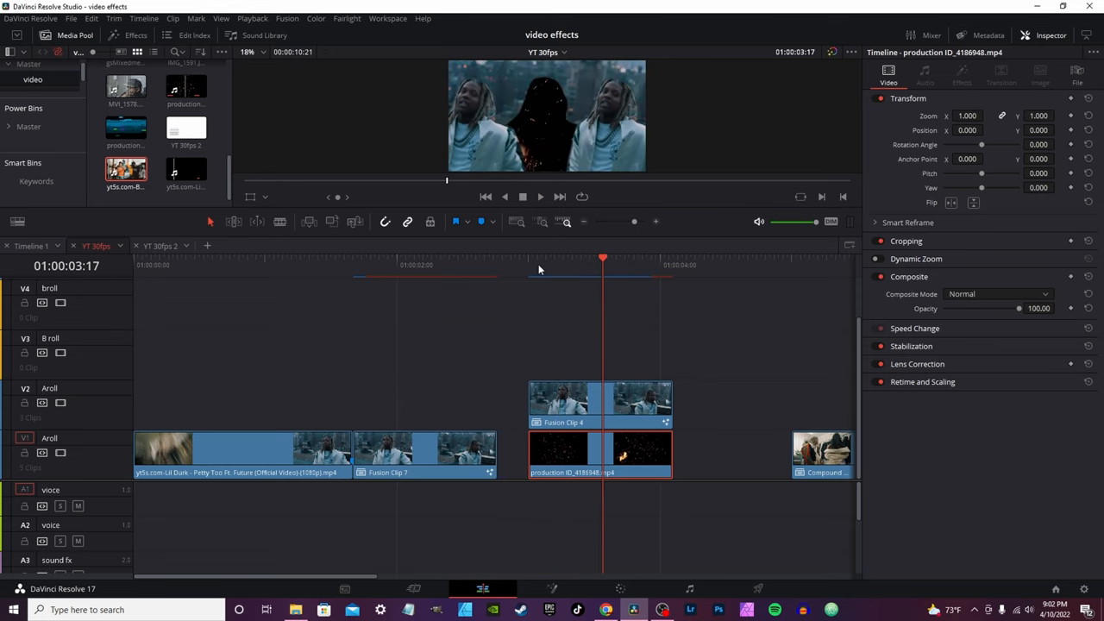
{"action": "mouse_move", "coordinate": [538, 155]}
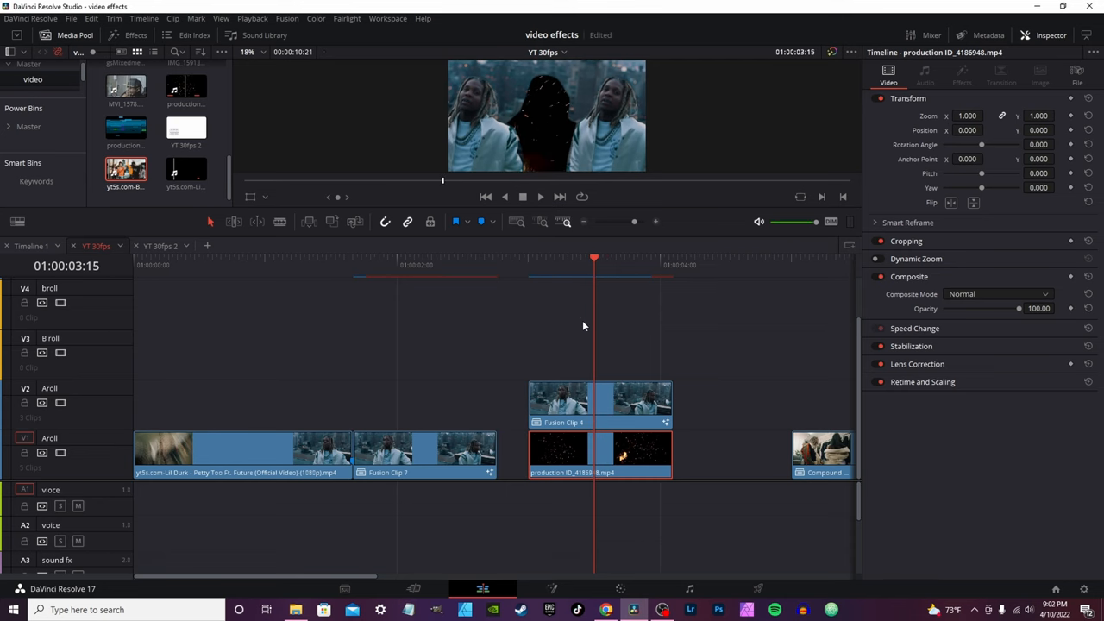
{"action": "left_click", "coordinate": [553, 588]}
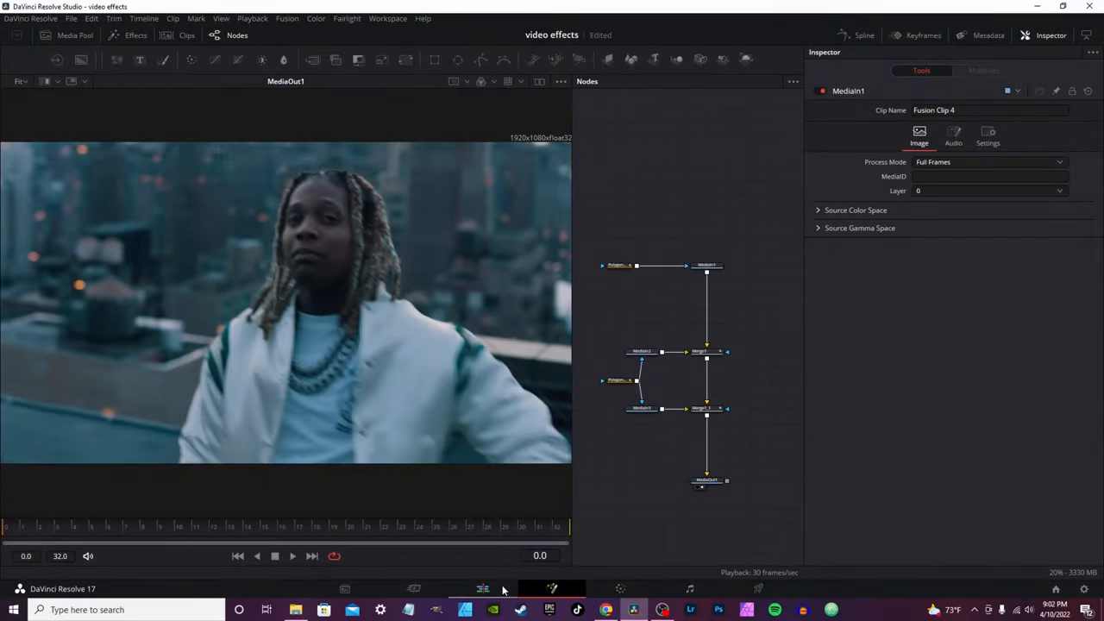
Paste a duplicate MediaIn1_1 footage node feeding a new Merge2, then search 'colo' for a colour tool
{"action": "left_click", "coordinate": [704, 266]}
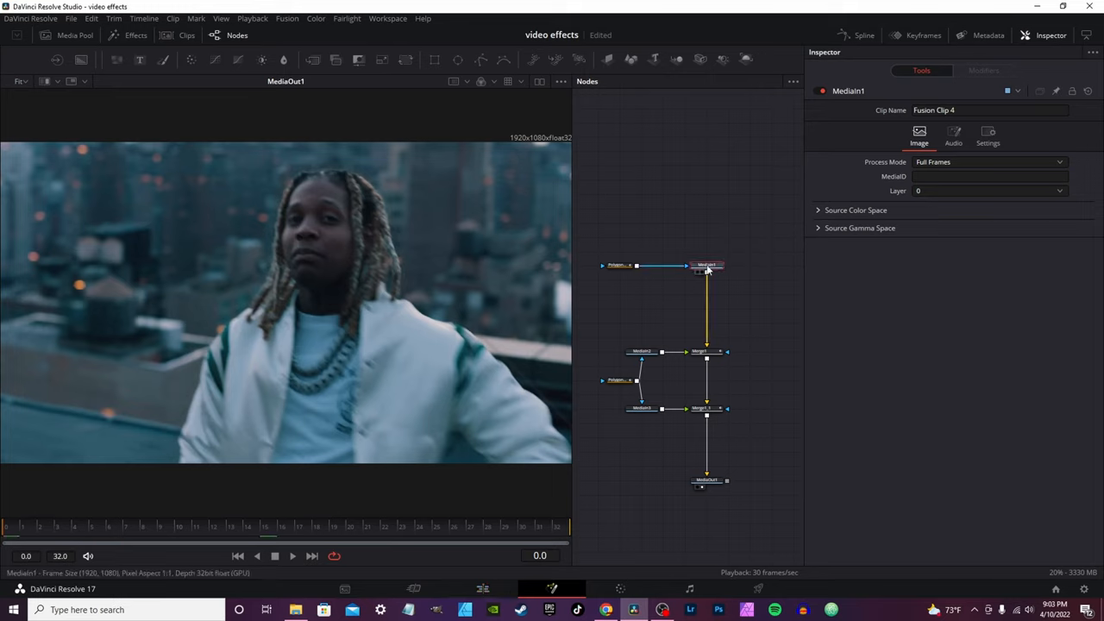
{"action": "key", "text": "ctrl+c"}
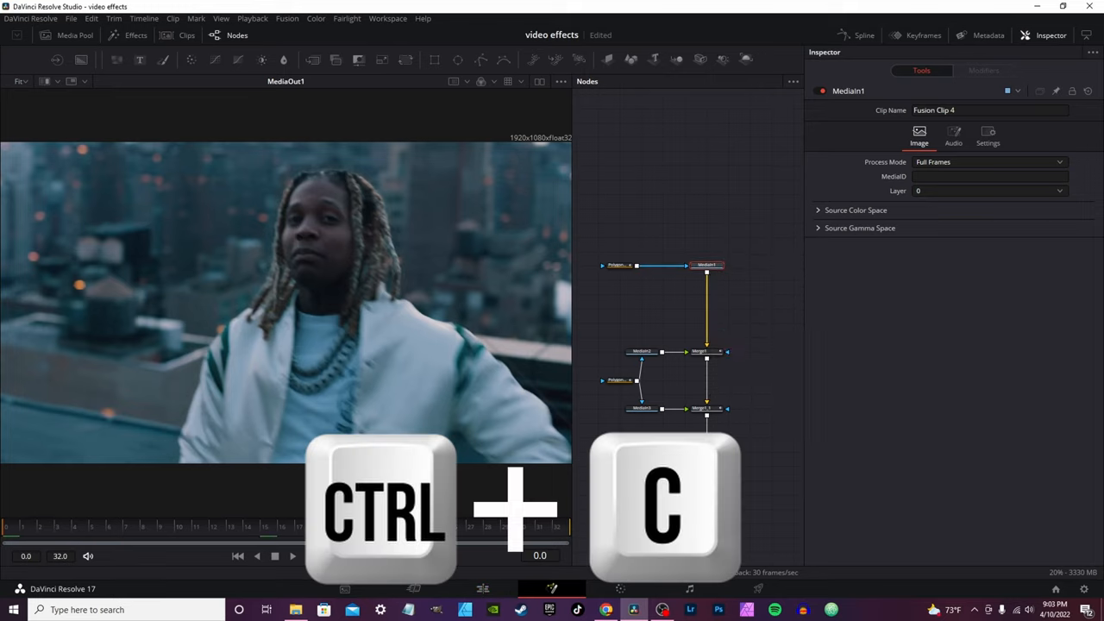
{"action": "key", "text": "ctrl+v"}
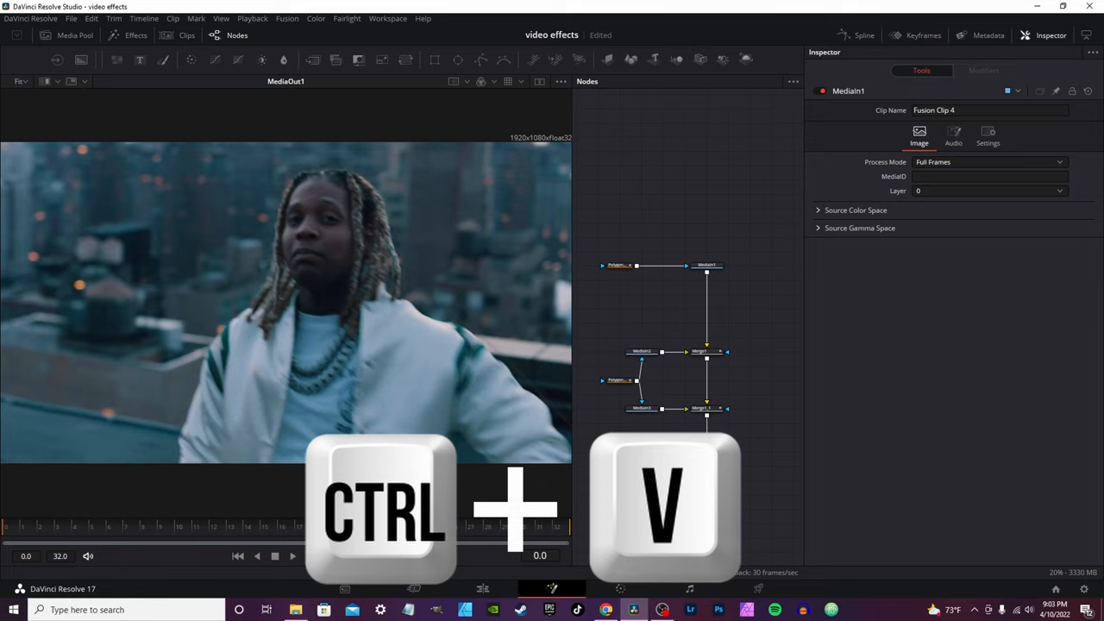
{"action": "key", "text": "ctrl+v"}
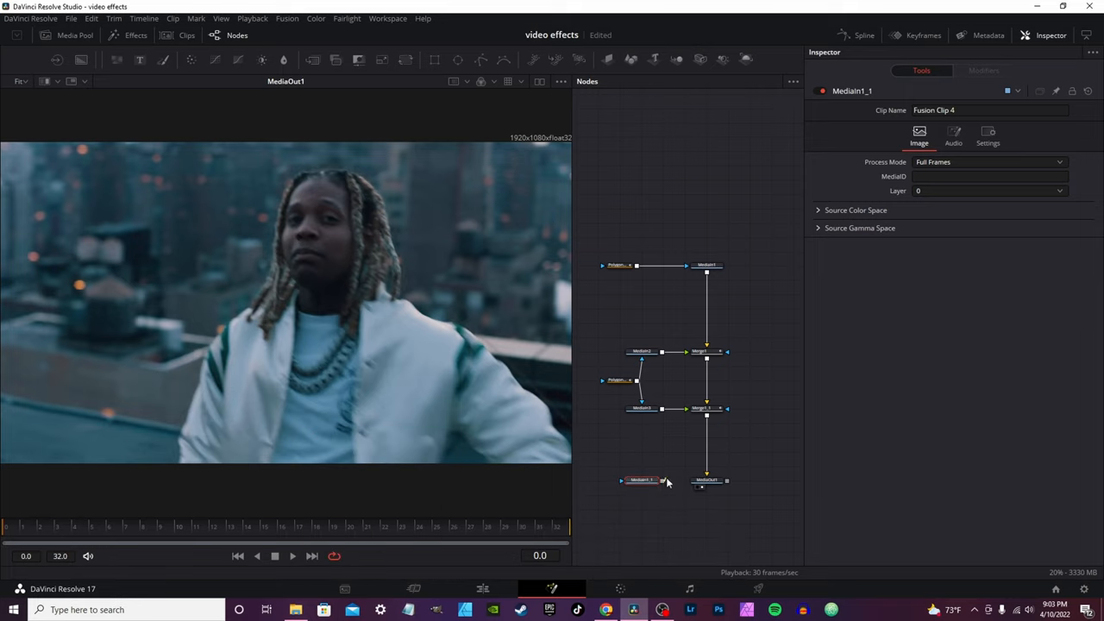
{"action": "left_click", "coordinate": [705, 480]}
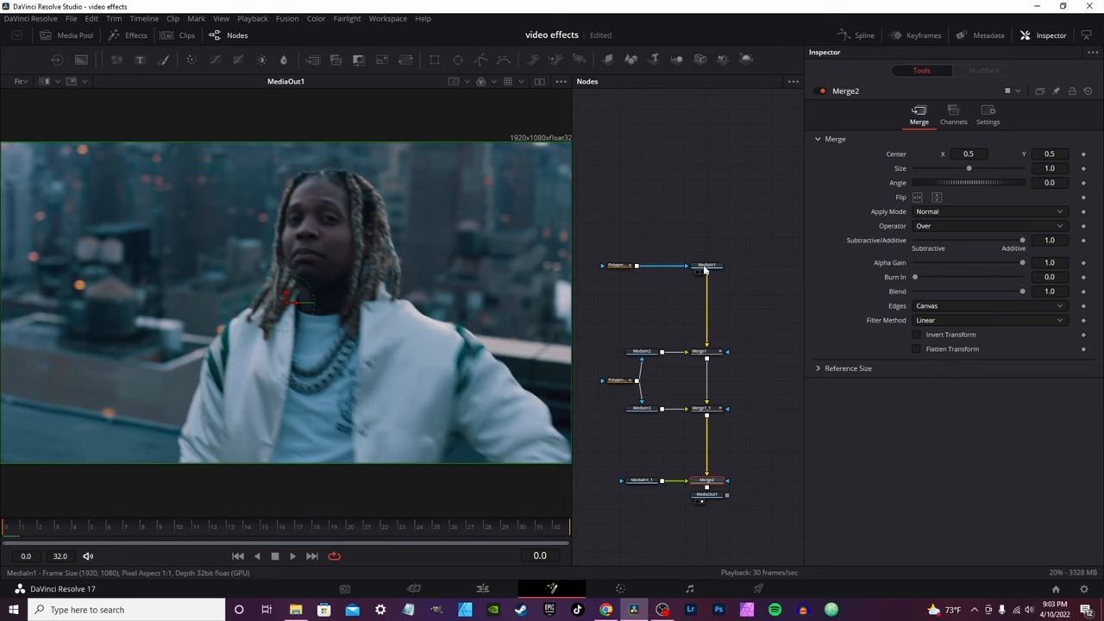
{"action": "left_click", "coordinate": [704, 265]}
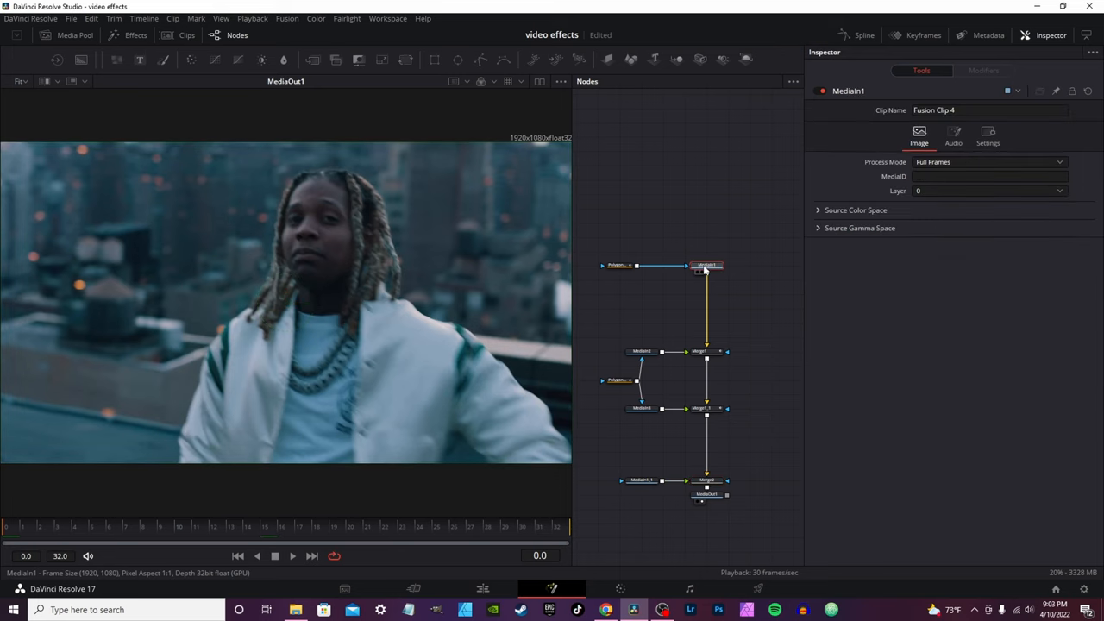
{"action": "type", "text": "color"}
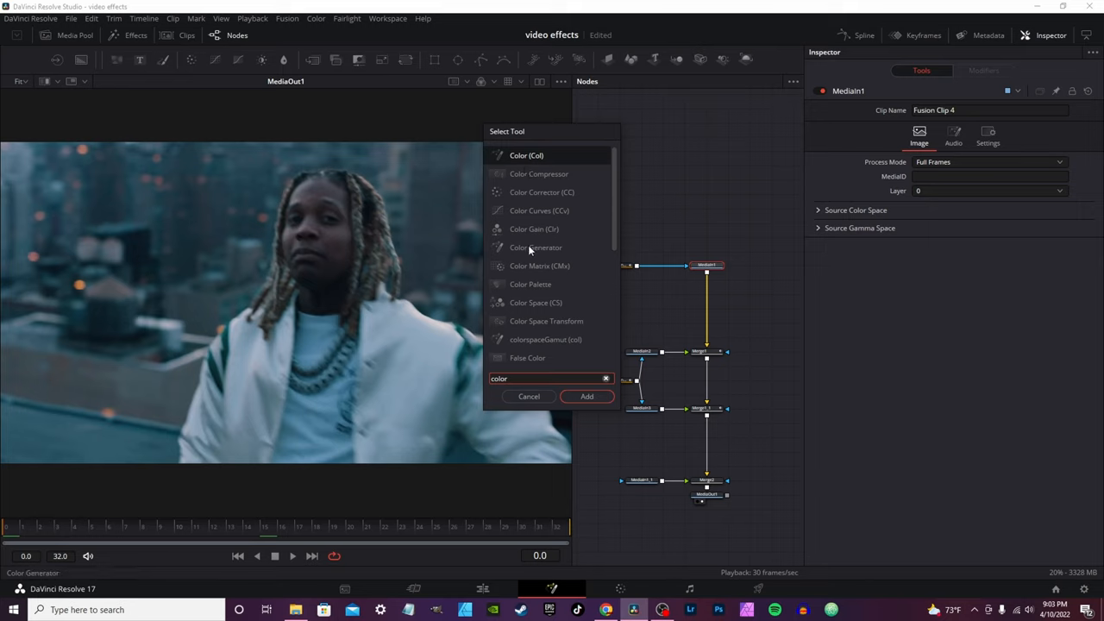
Add a Color Generator node and set its colour to a bright saturated red
{"action": "left_click", "coordinate": [587, 395]}
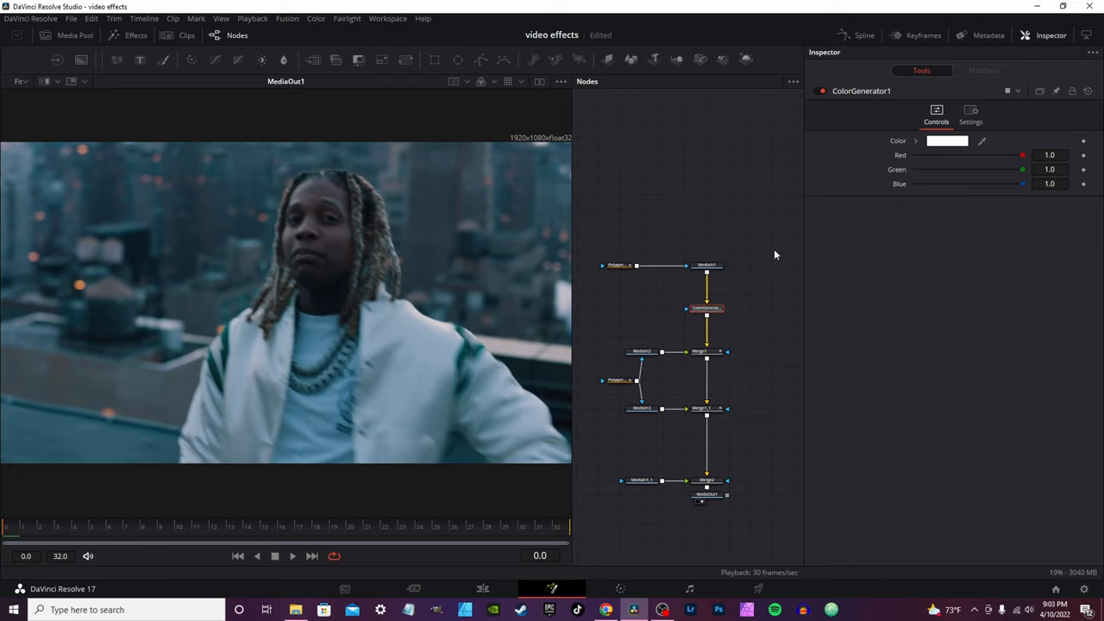
{"action": "left_click", "coordinate": [914, 141]}
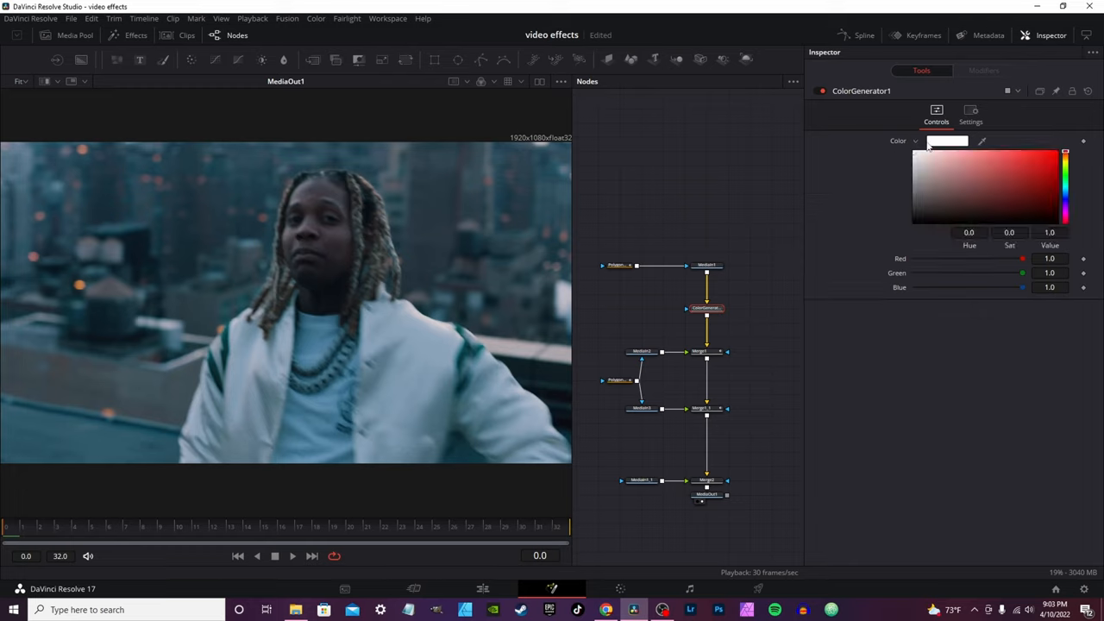
{"action": "left_click_drag", "start_coordinate": [1066, 152], "coordinate": [1066, 228]}
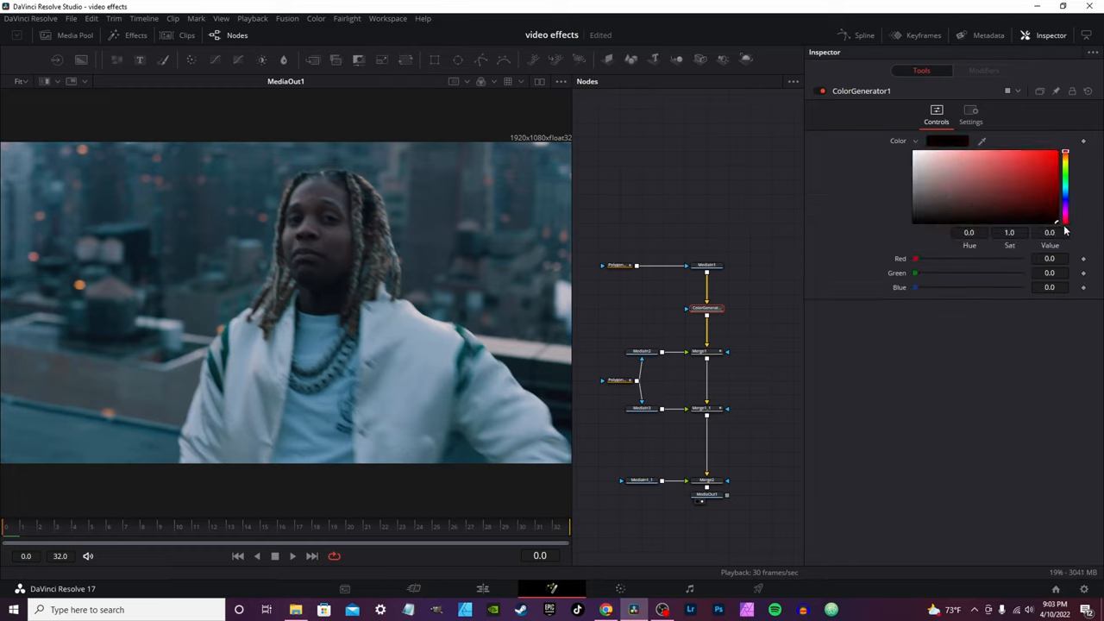
{"action": "left_click", "coordinate": [1036, 178]}
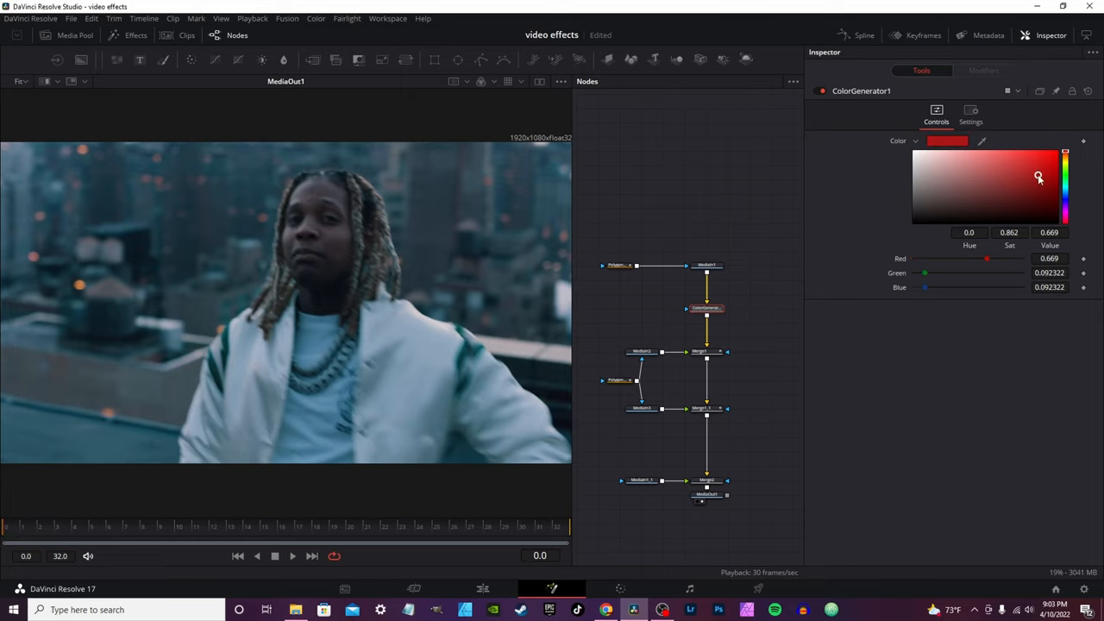
{"action": "left_click_drag", "start_coordinate": [1038, 177], "coordinate": [1055, 155]}
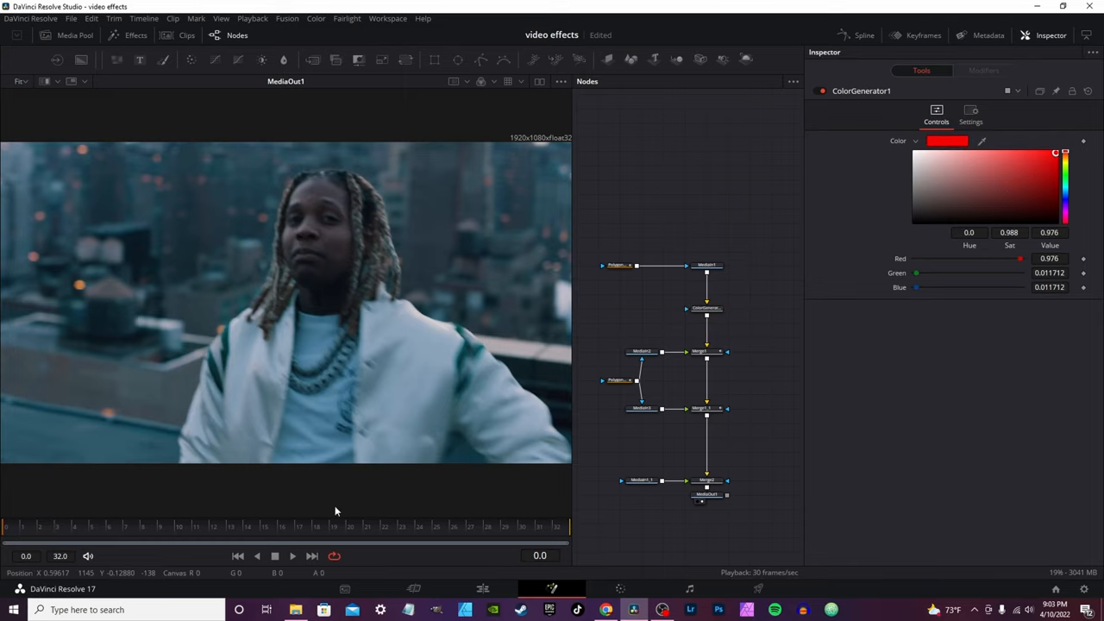
{"action": "left_click", "coordinate": [95, 526]}
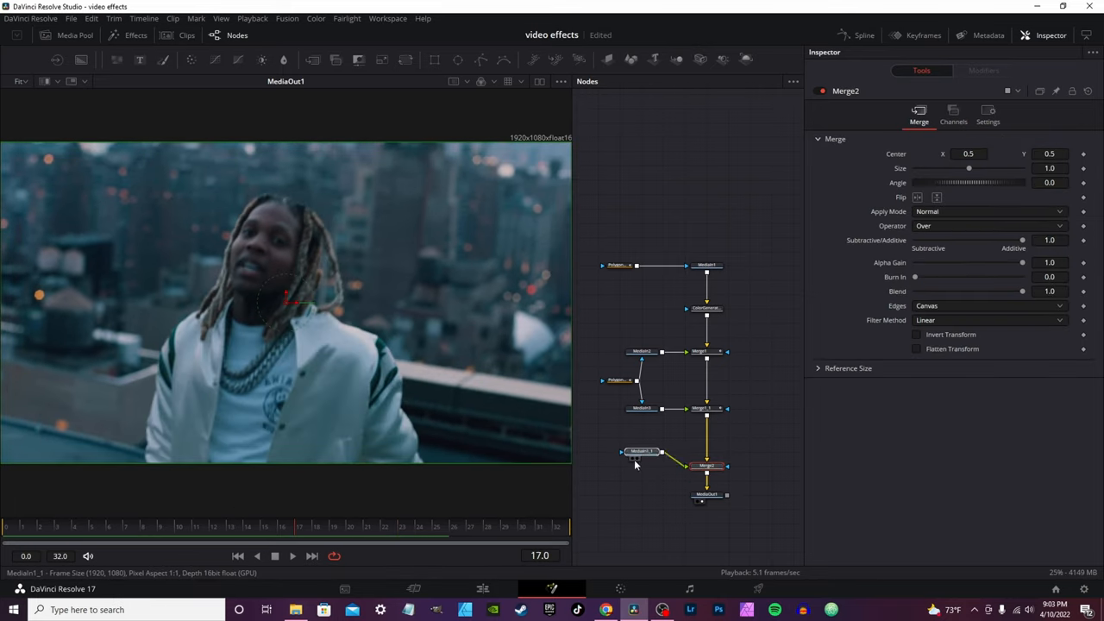
Inspect the duplicate footage, merge and mask nodes showing the red backdrop behind both copies
{"action": "left_click", "coordinate": [639, 452]}
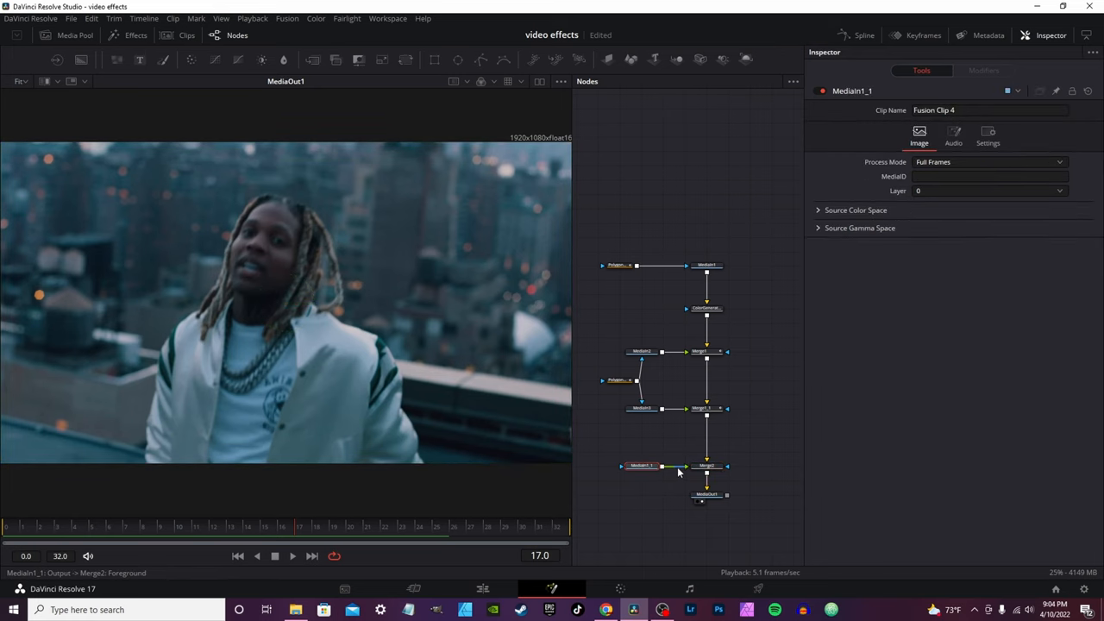
{"action": "left_click", "coordinate": [704, 466]}
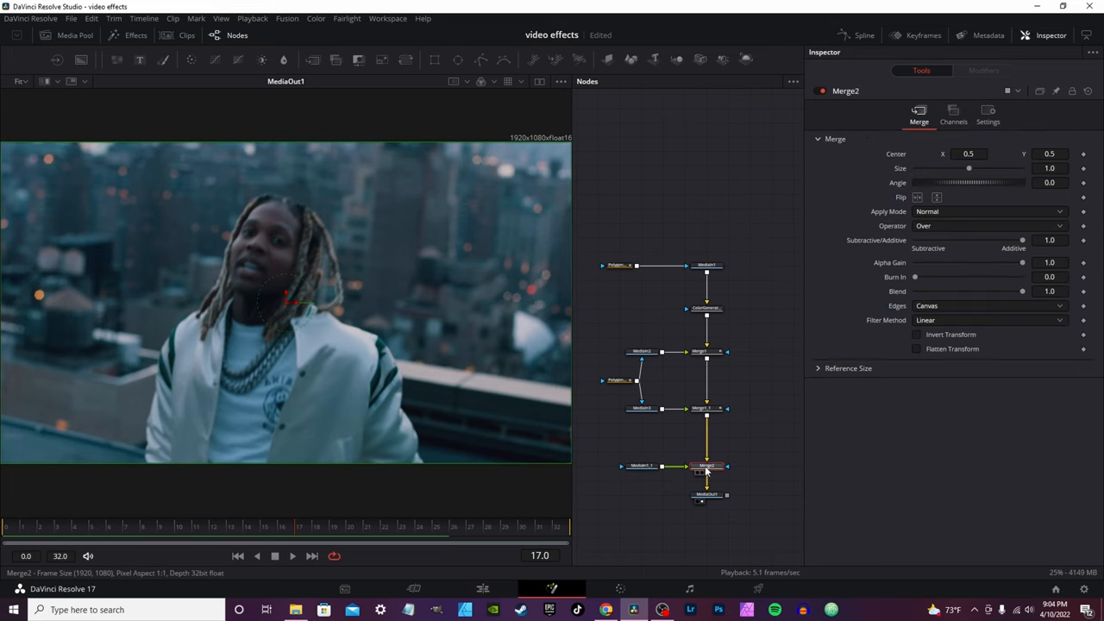
{"action": "key", "text": "ctrl+t"}
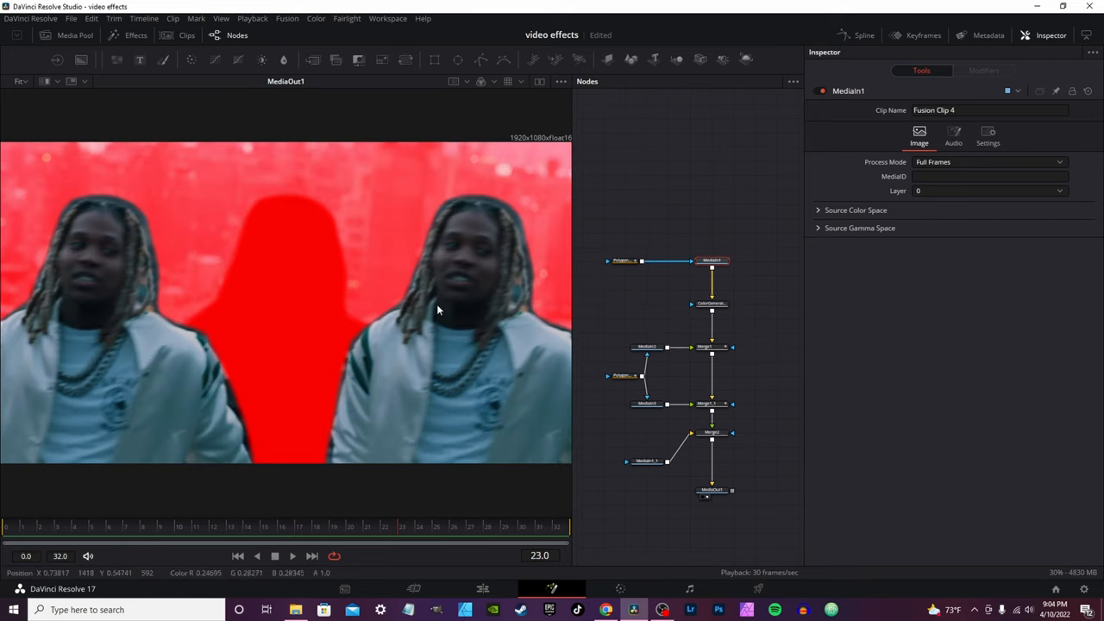
{"action": "left_click", "coordinate": [619, 261]}
{"action": "type", "text": "glow"}
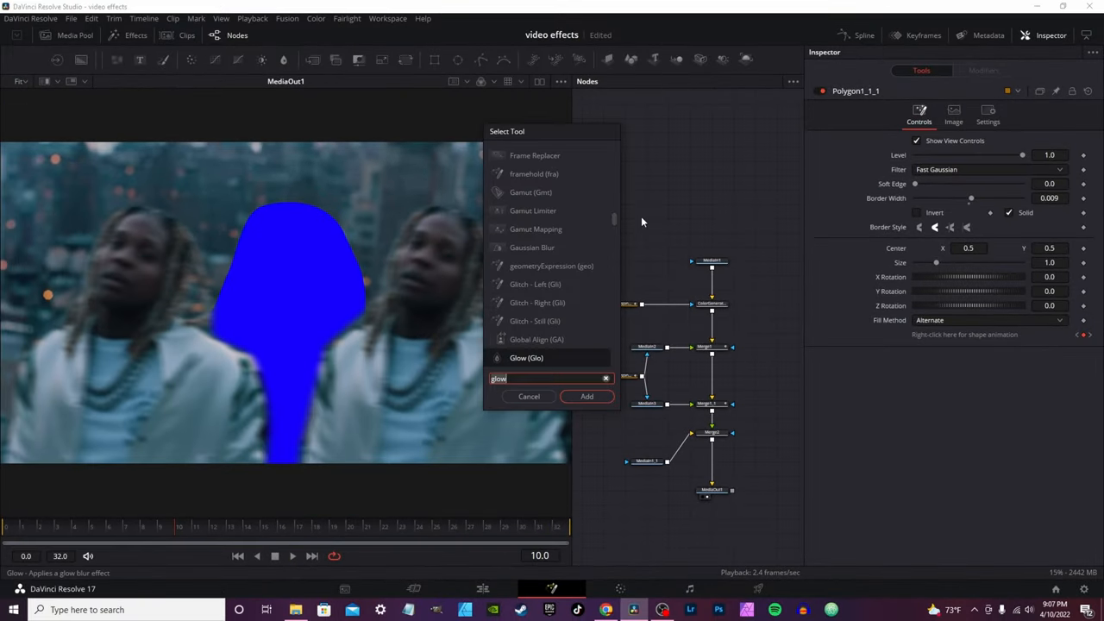
Add a Glow node, then set the polygon's Border Width to a thin line with a soft edge
{"action": "left_click", "coordinate": [587, 395]}
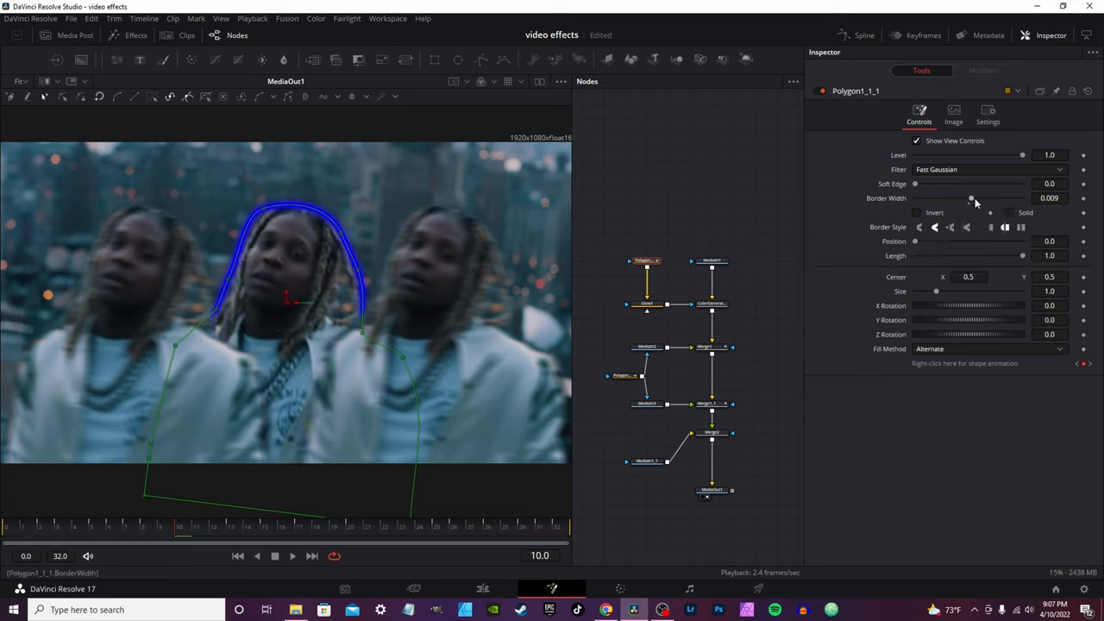
{"action": "left_click_drag", "start_coordinate": [970, 199], "coordinate": [975, 198]}
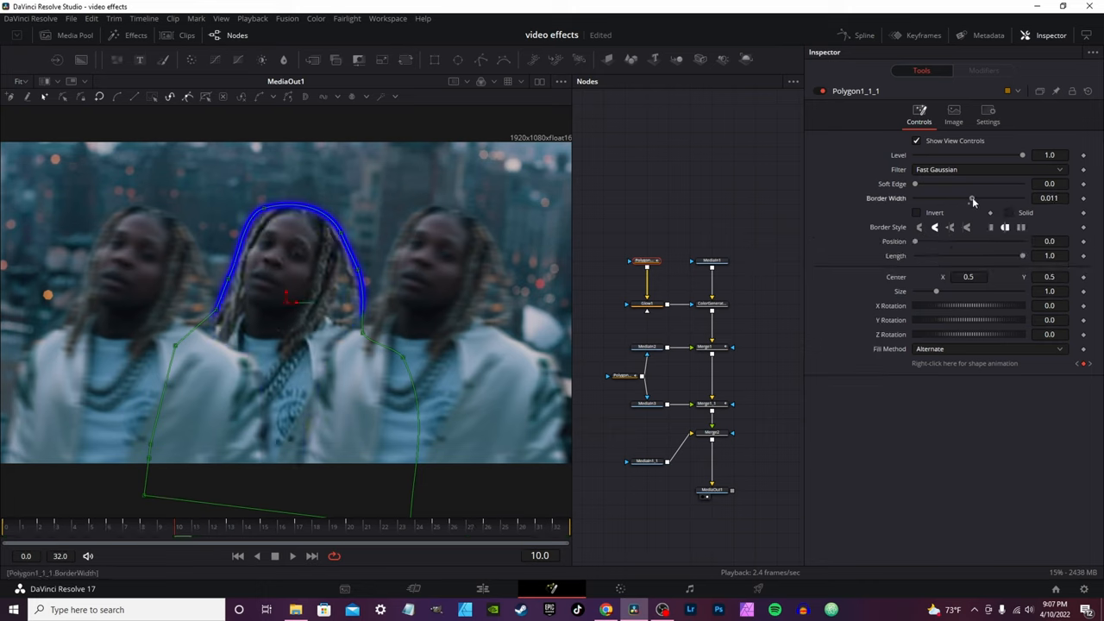
{"action": "left_click_drag", "start_coordinate": [980, 199], "coordinate": [970, 198]}
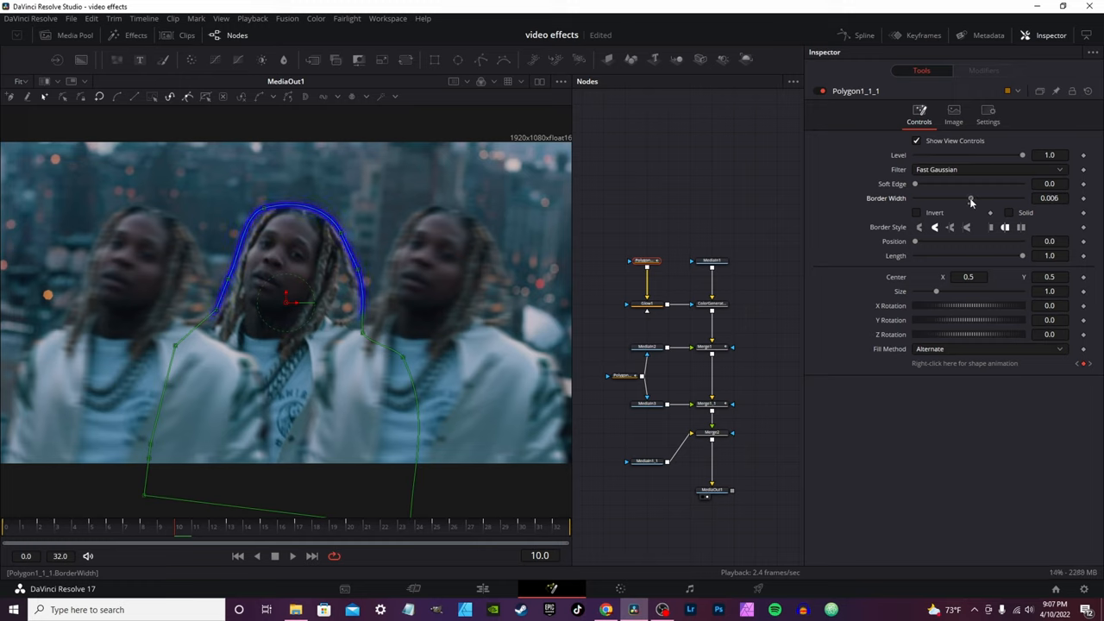
{"action": "left_click_drag", "start_coordinate": [973, 198], "coordinate": [970, 199]}
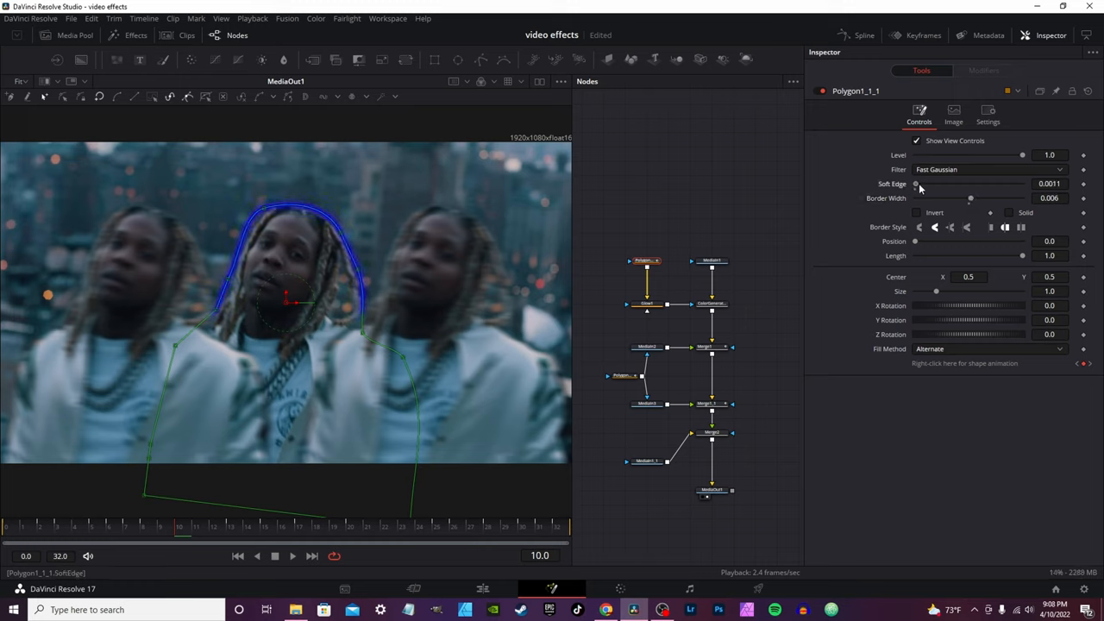
{"action": "left_click_drag", "start_coordinate": [918, 183], "coordinate": [935, 183]}
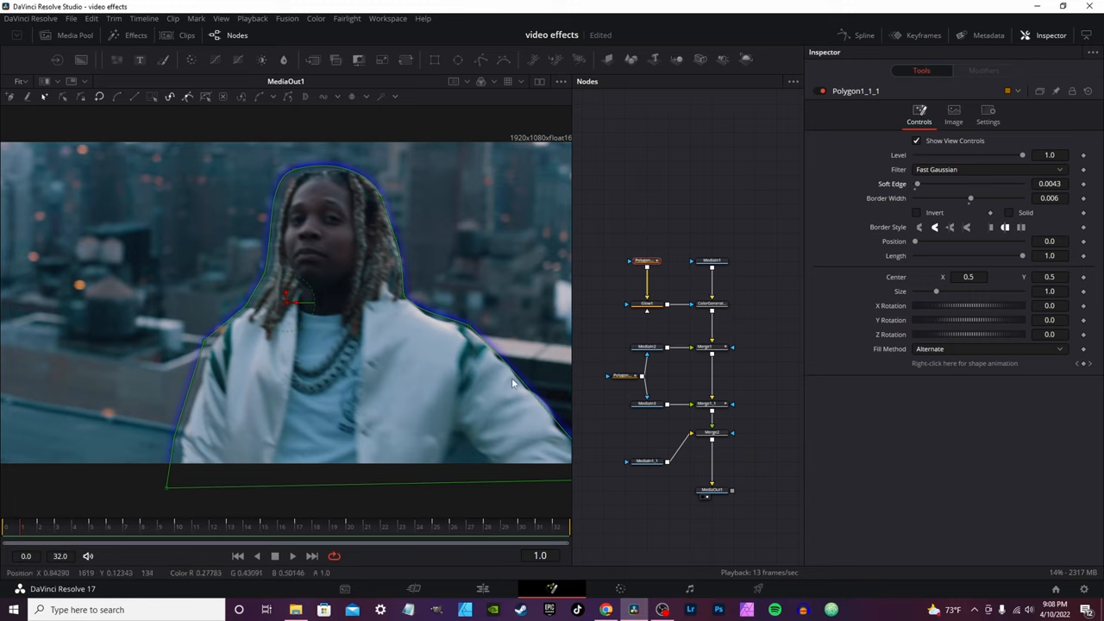
Raise the Glow node's Glow Size and Glow strength
{"action": "left_click", "coordinate": [647, 304]}
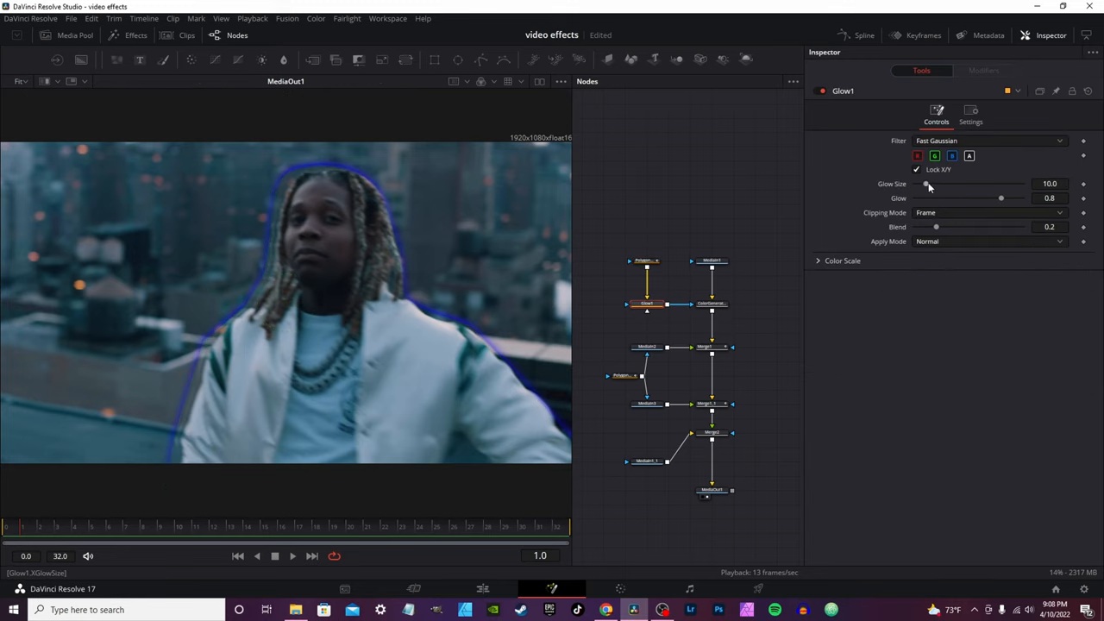
{"action": "left_click_drag", "start_coordinate": [1001, 197], "coordinate": [1015, 197]}
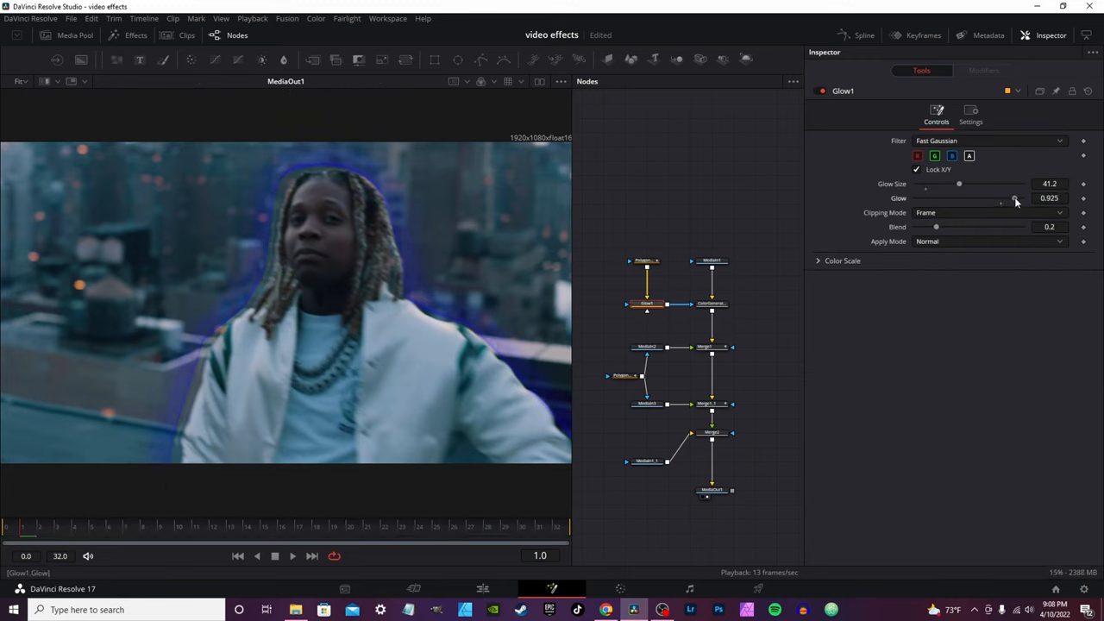
{"action": "left_click_drag", "start_coordinate": [1000, 196], "coordinate": [1018, 197]}
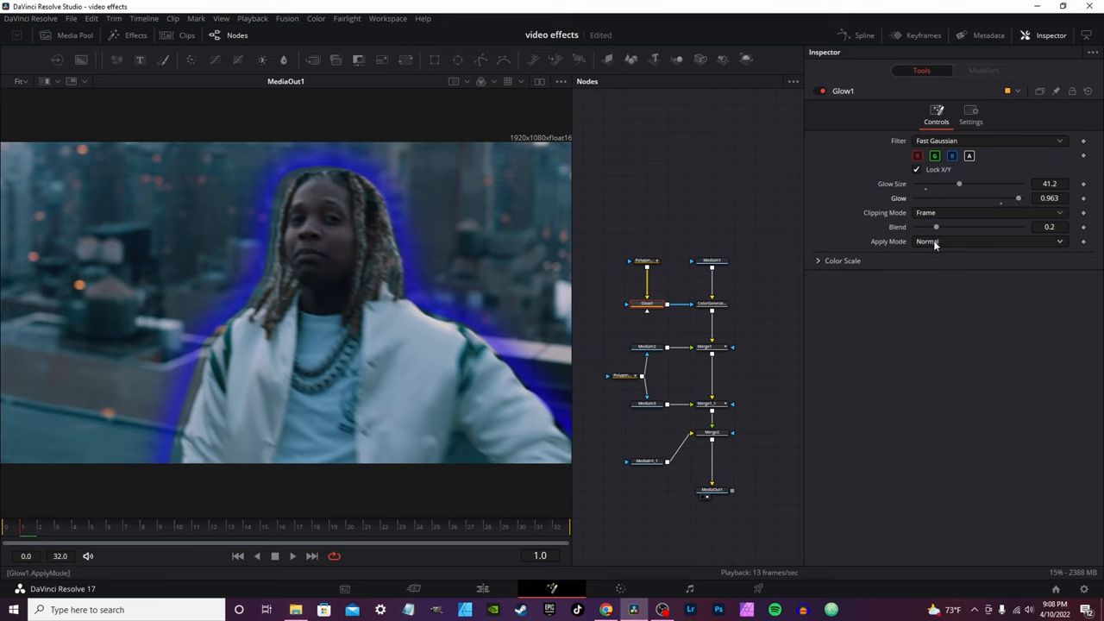
{"action": "mouse_move", "coordinate": [503, 368]}
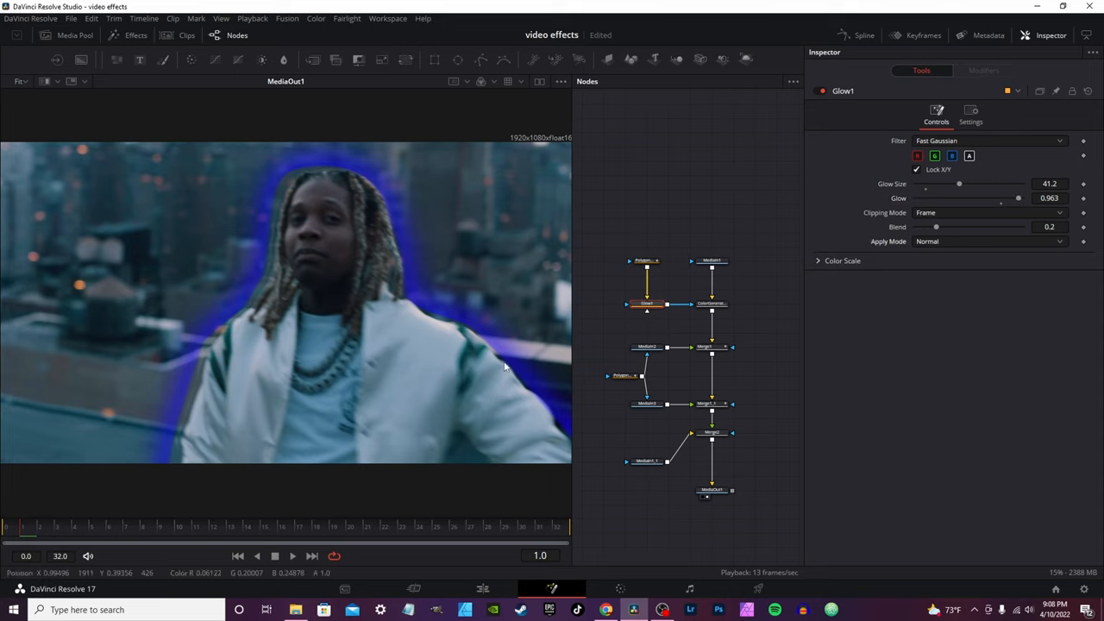
Tint the glow blue using the Color Scale red and blue sliders
{"action": "left_click", "coordinate": [818, 261]}
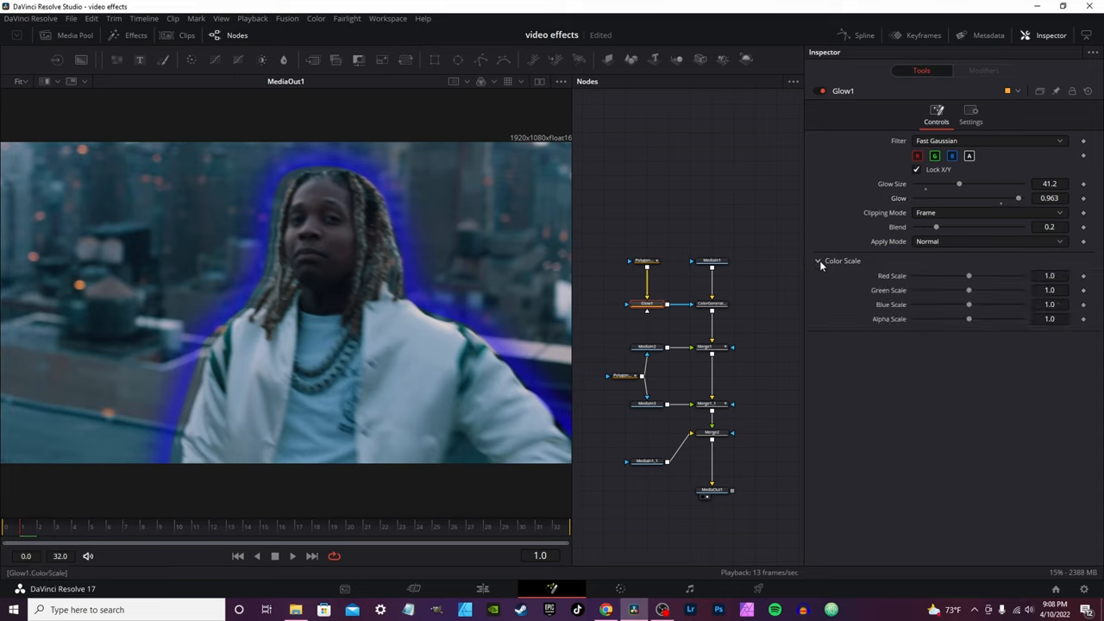
{"action": "left_click_drag", "start_coordinate": [970, 277], "coordinate": [1004, 276]}
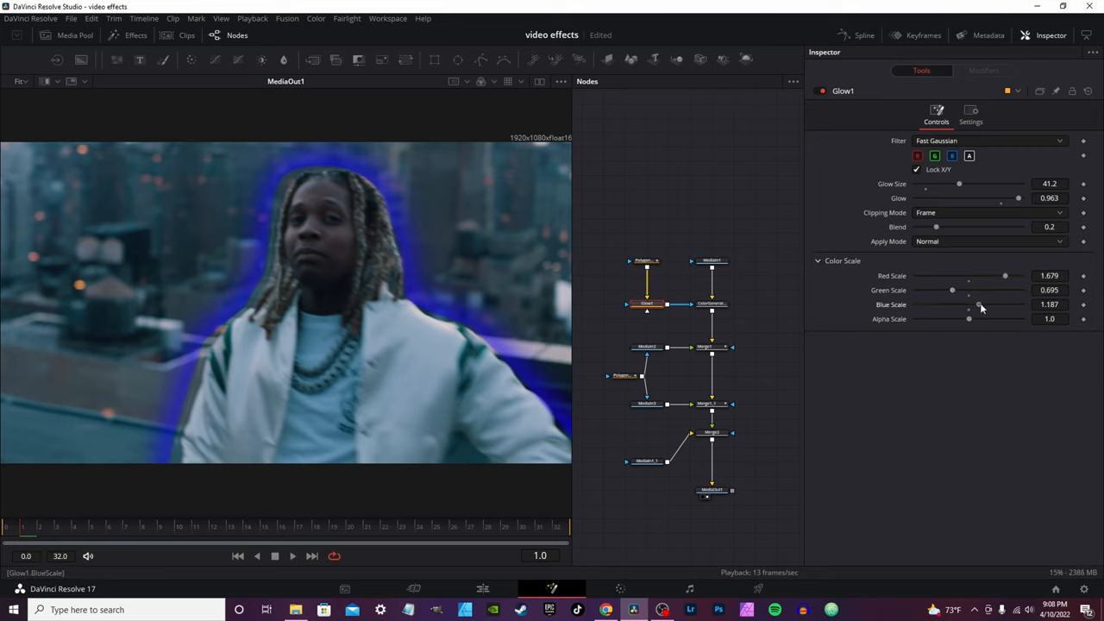
{"action": "left_click_drag", "start_coordinate": [970, 304], "coordinate": [977, 304]}
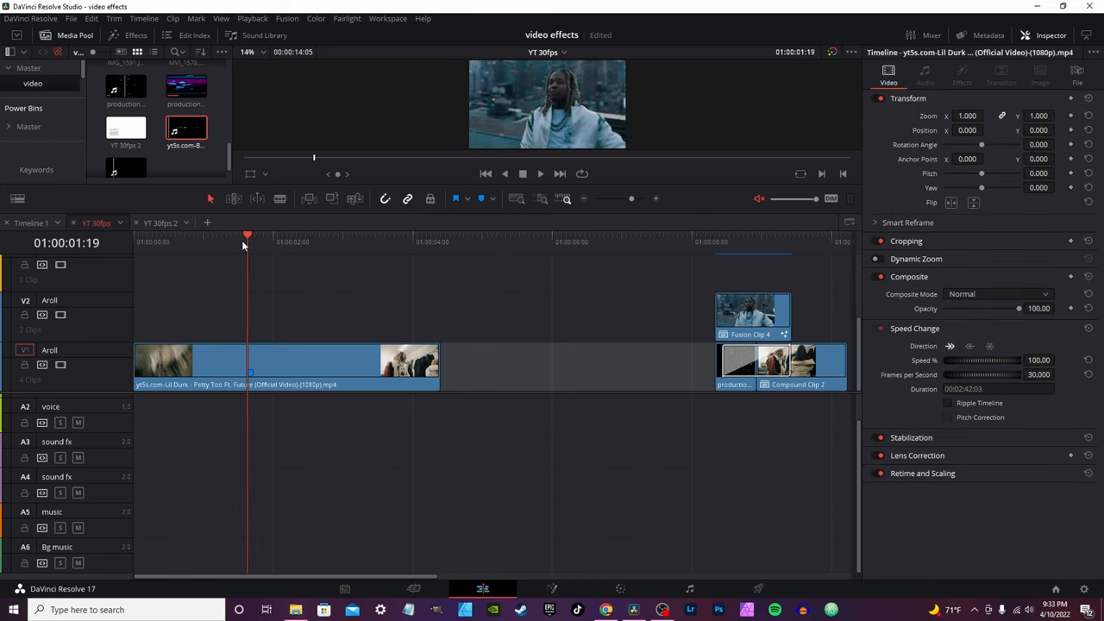
{"action": "mouse_move", "coordinate": [279, 342]}
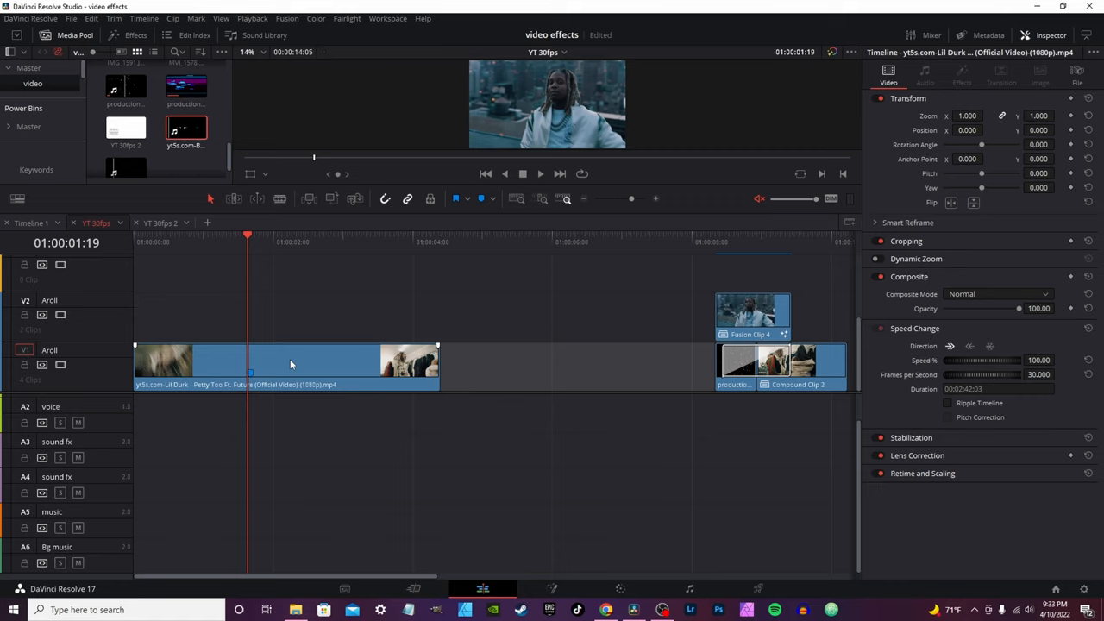
Show retime controls on the Aroll clip with Ctrl+R, adding speed points
{"action": "key", "text": "ctrl+r"}
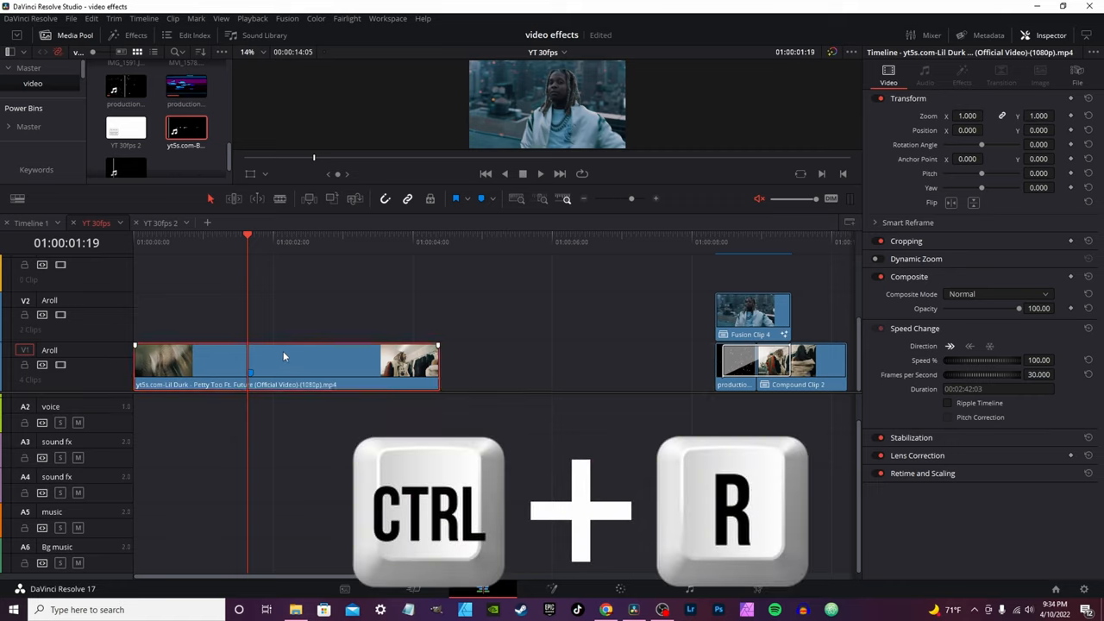
{"action": "key", "text": "ctrl+r"}
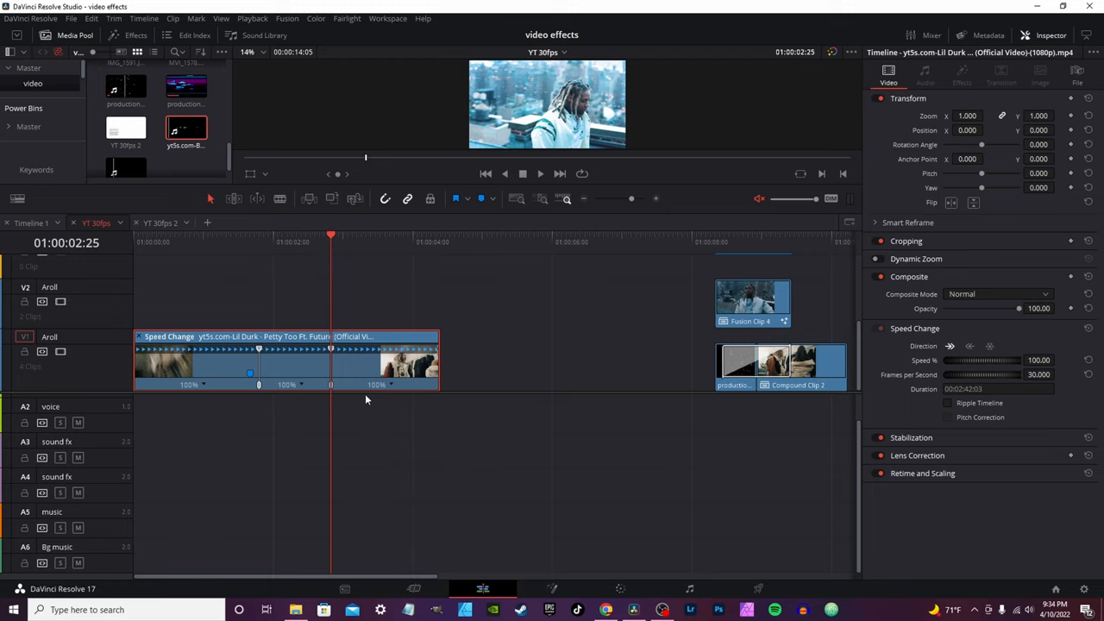
{"action": "mouse_move", "coordinate": [302, 389]}
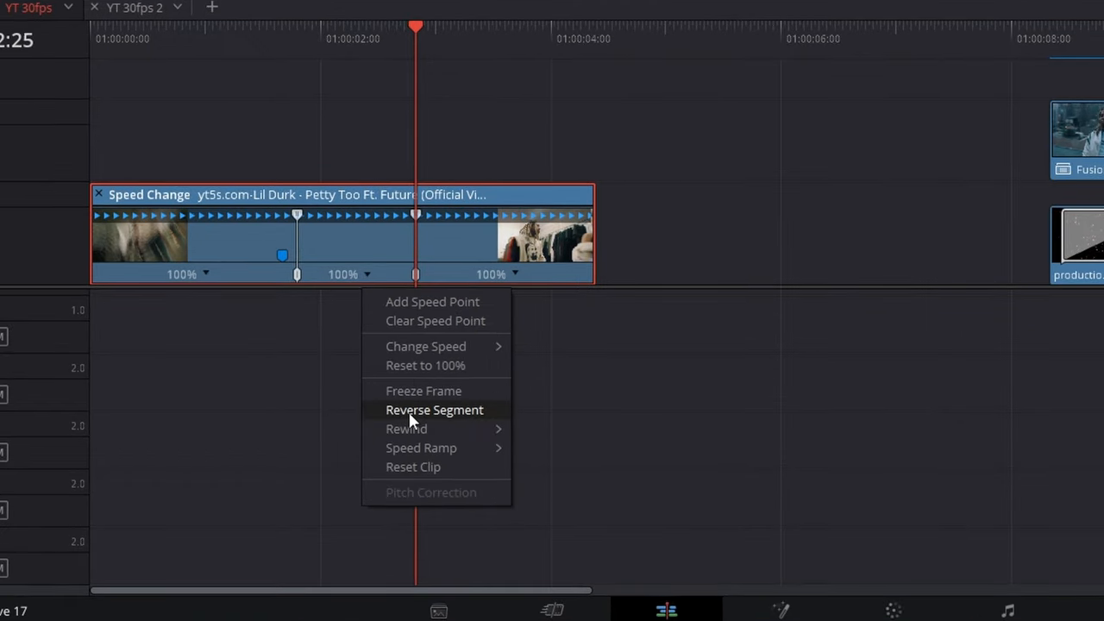
Reverse the clip's middle retime segment and undo tweaks back to Reverse 100%
{"action": "left_click", "coordinate": [434, 411]}
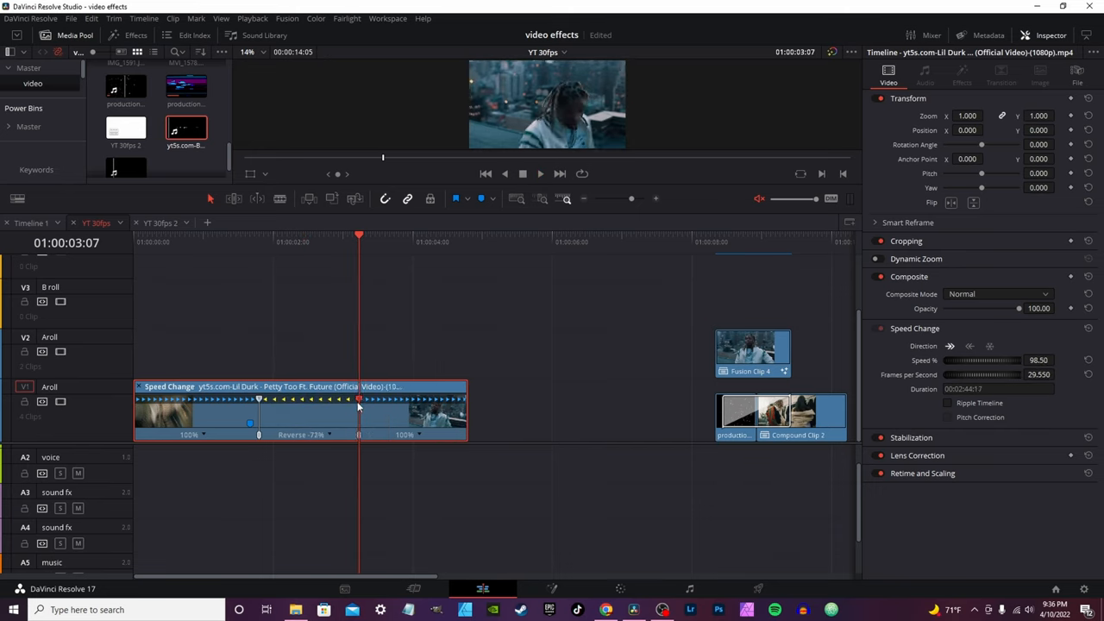
{"action": "key", "text": "ctrl+z"}
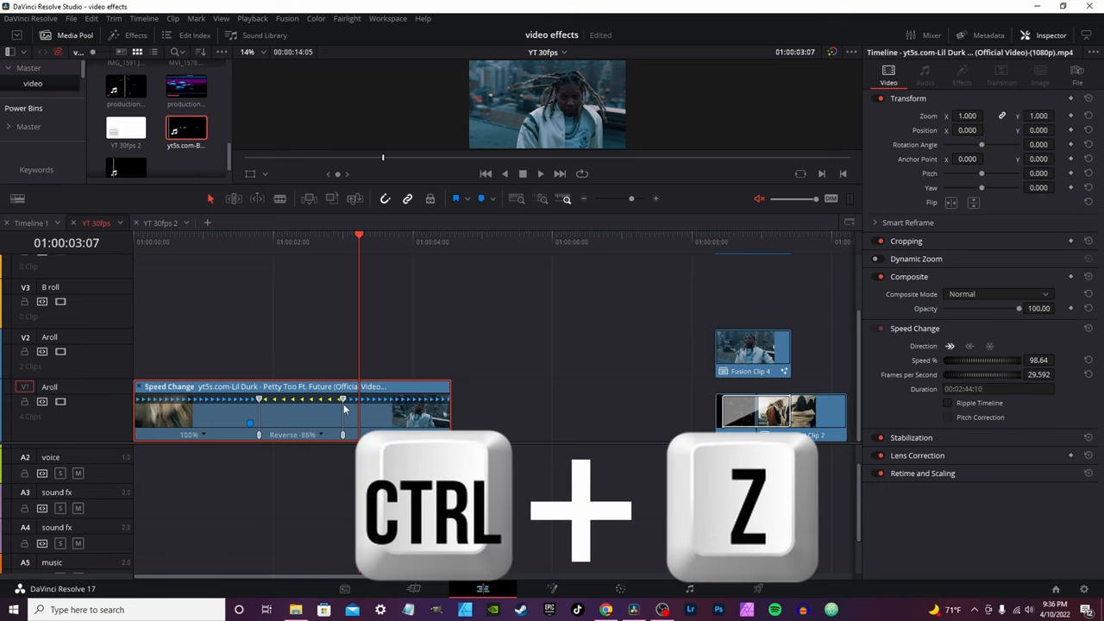
{"action": "key", "text": "ctrl+z"}
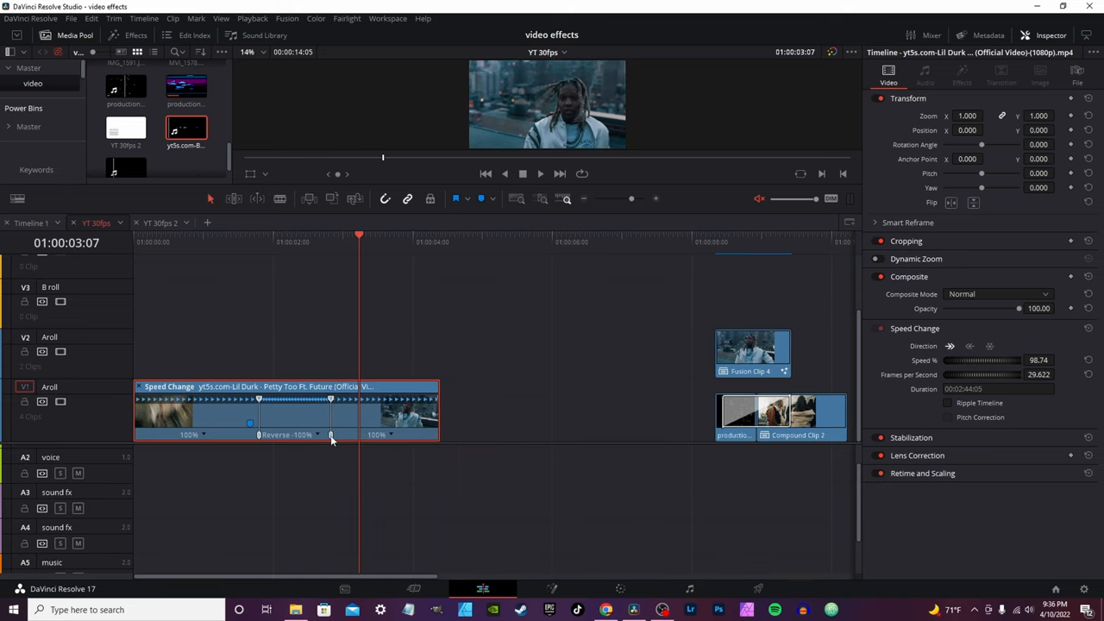